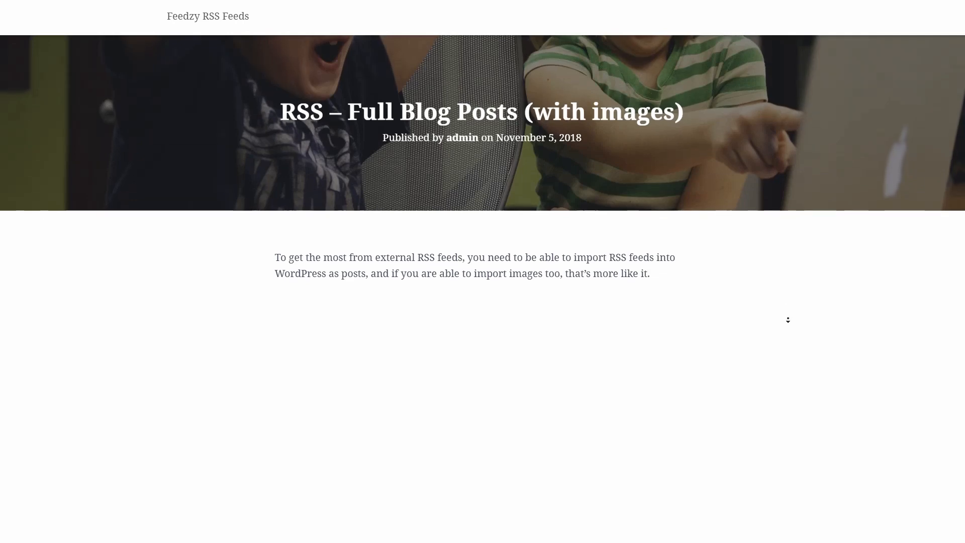
# Step: Scroll the plugin search results to locate Feedzy RSS Feeds Lite
pyautogui.scroll(-3)
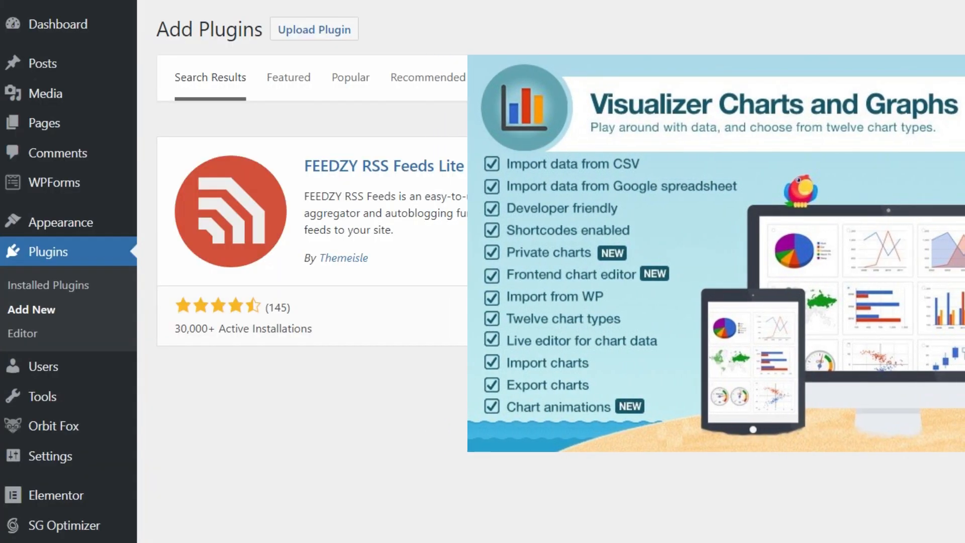
# Step: Activate the Feedzy RSS Feeds Lite plugin from the plugins list
pyautogui.click(34, 62)
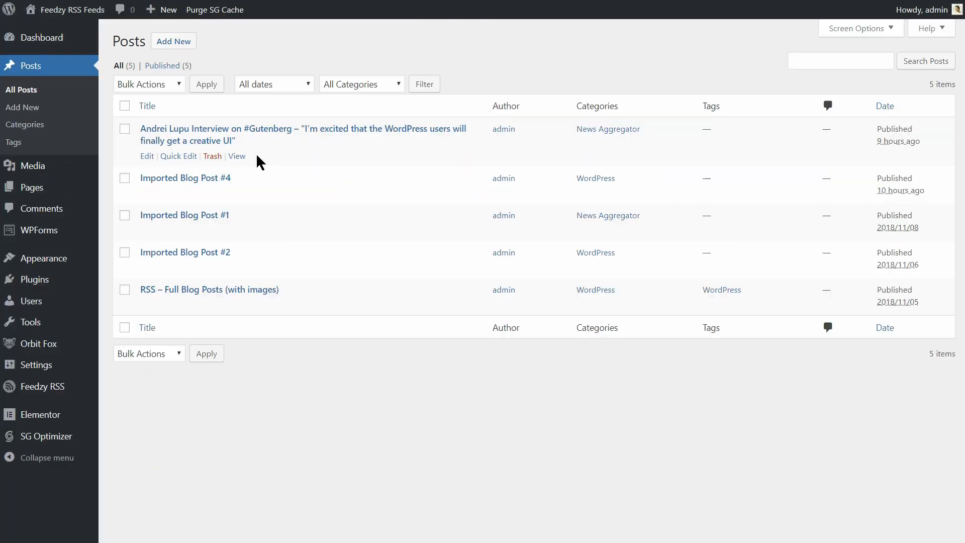
pyautogui.click(236, 155)
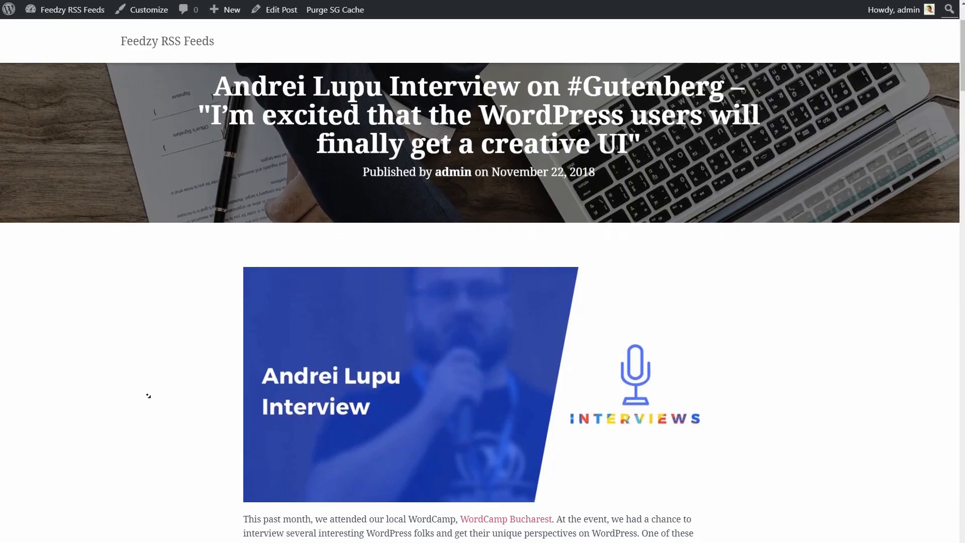
pyautogui.scroll(-3)
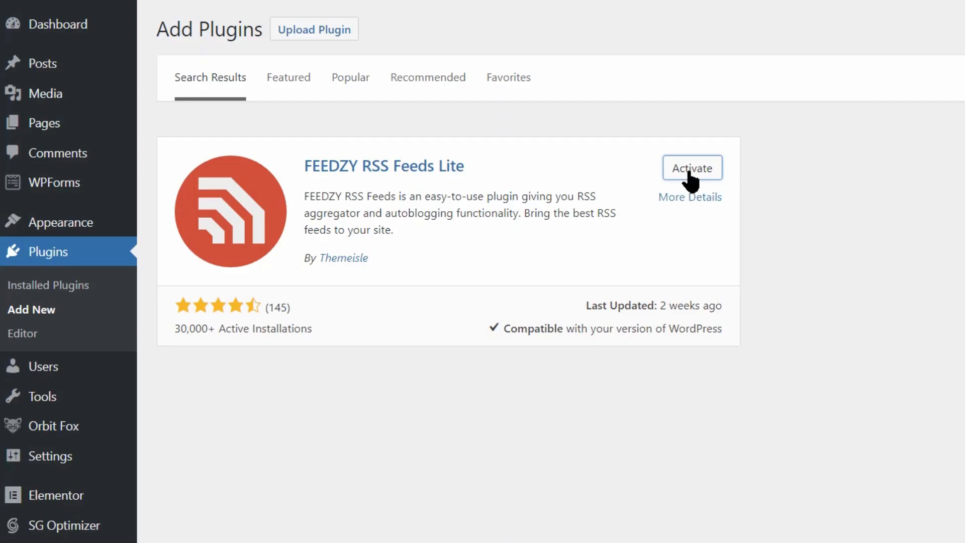
pyautogui.click(691, 168)
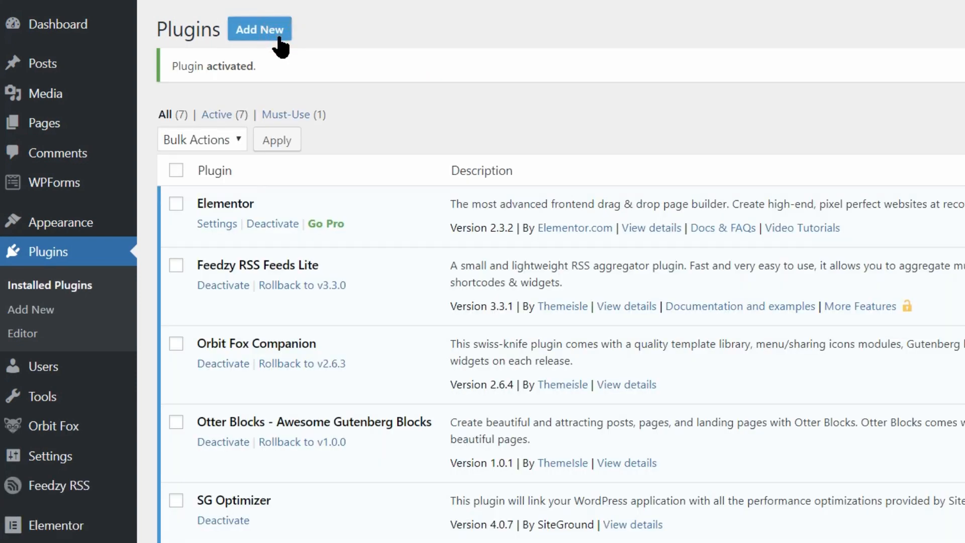
# Step: Upload feedzy-rss-feeds-pro.zip and install the premium plugin package
pyautogui.click(259, 30)
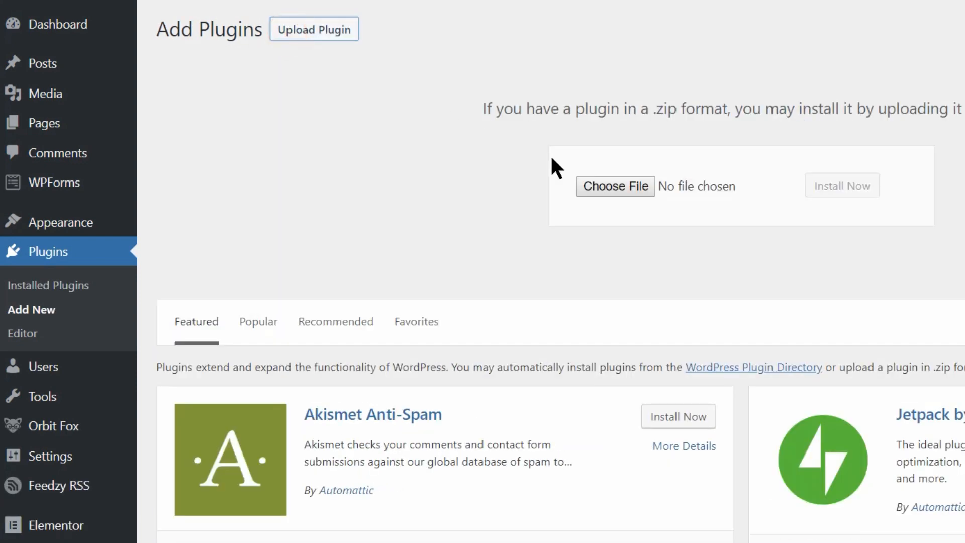
pyautogui.click(614, 186)
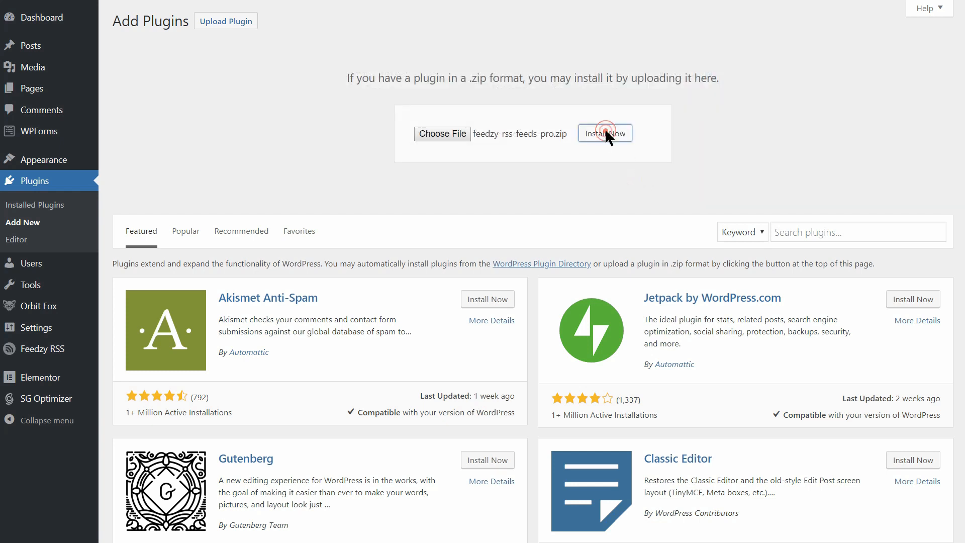
pyautogui.click(605, 133)
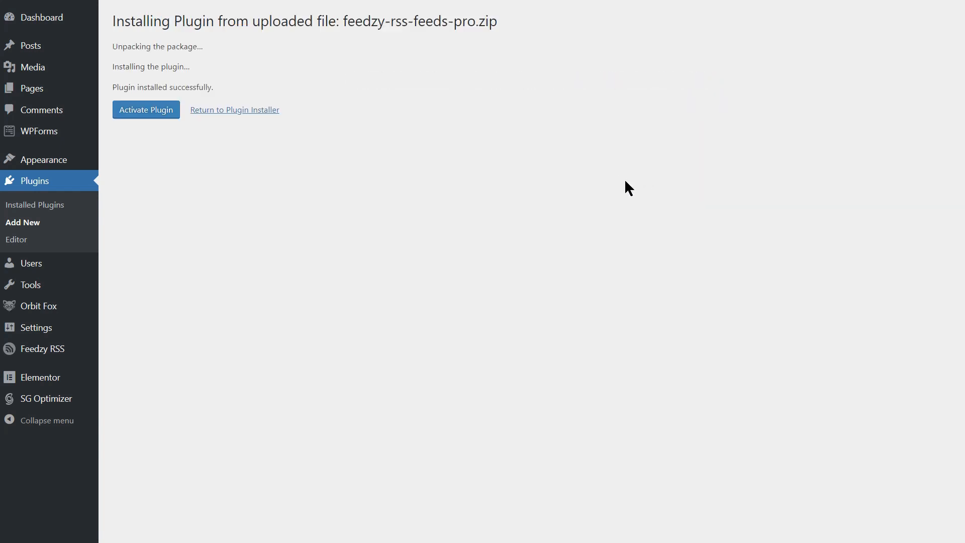
# Step: Activate Feedzy RSS Feeds Premium and reach its license field in General Settings
pyautogui.click(145, 110)
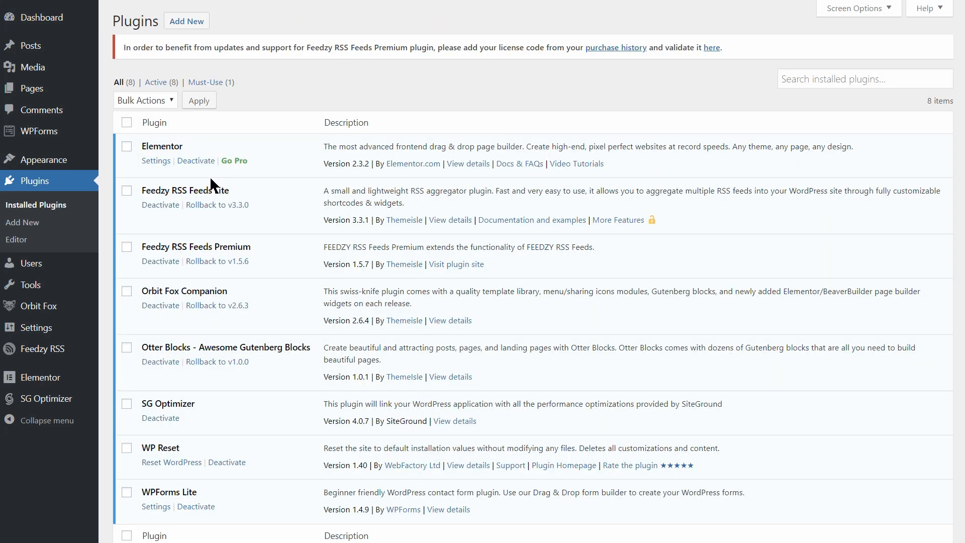
pyautogui.moveTo(36, 327)
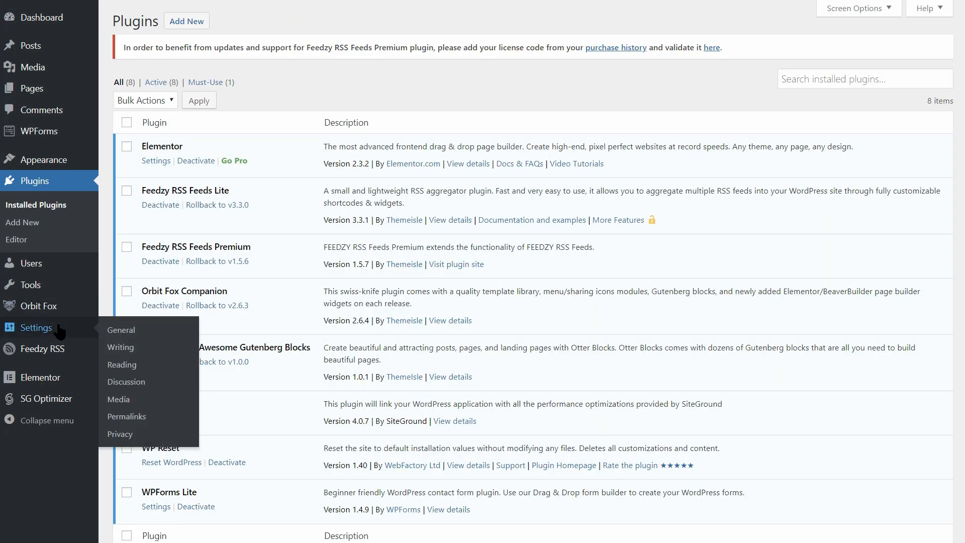
pyautogui.click(121, 330)
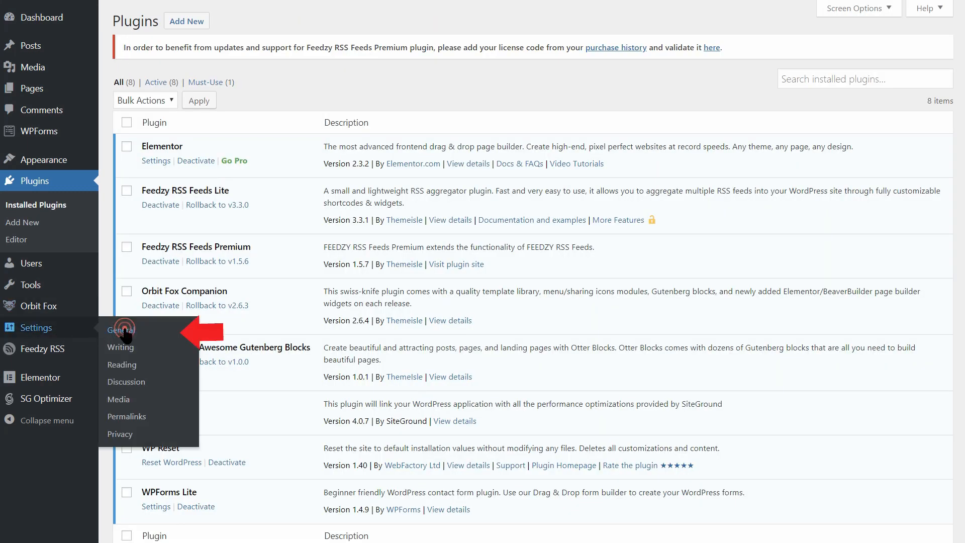
pyautogui.click(120, 327)
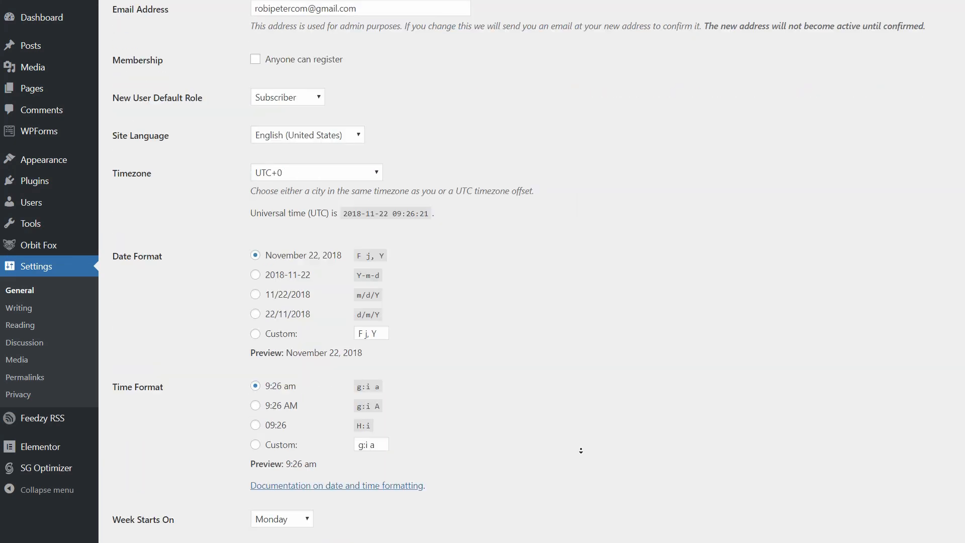
pyautogui.scroll(-3)
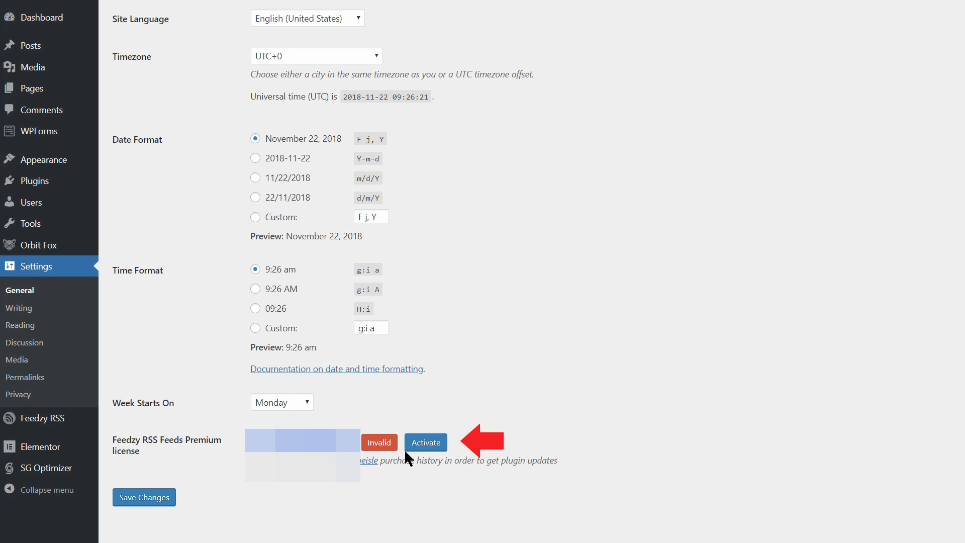
# Step: Activate the Feedzy Premium license key so it is marked valid
pyautogui.click(425, 442)
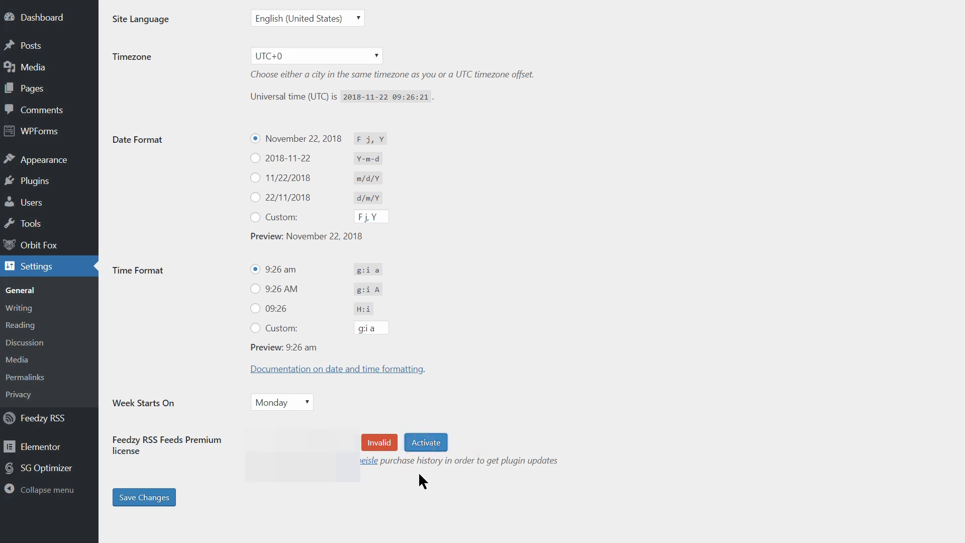
pyautogui.click(424, 442)
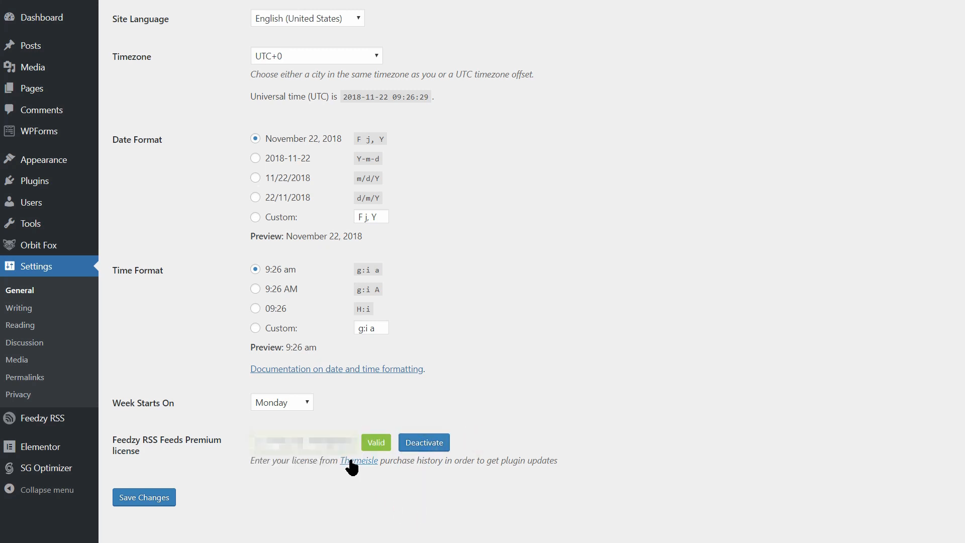
pyautogui.moveTo(384, 480)
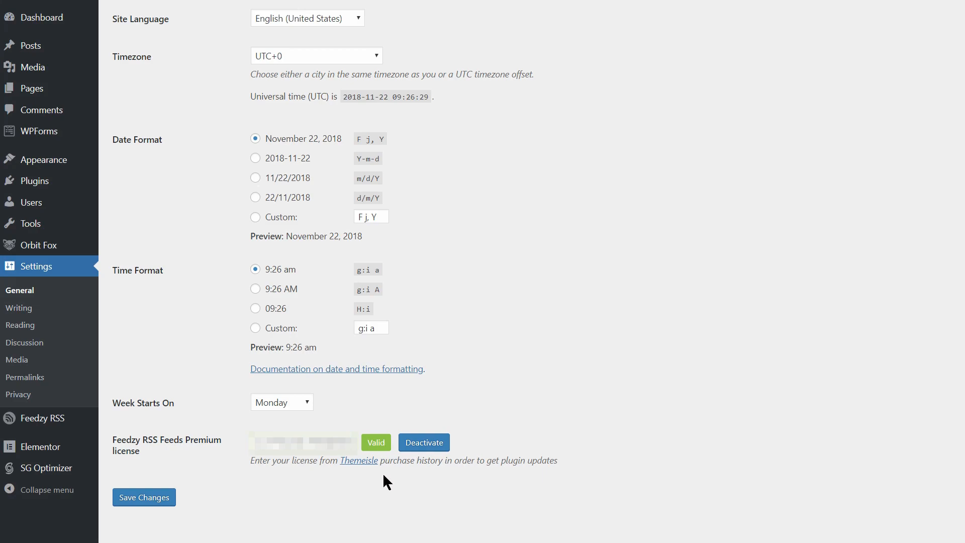
pyautogui.click(181, 9)
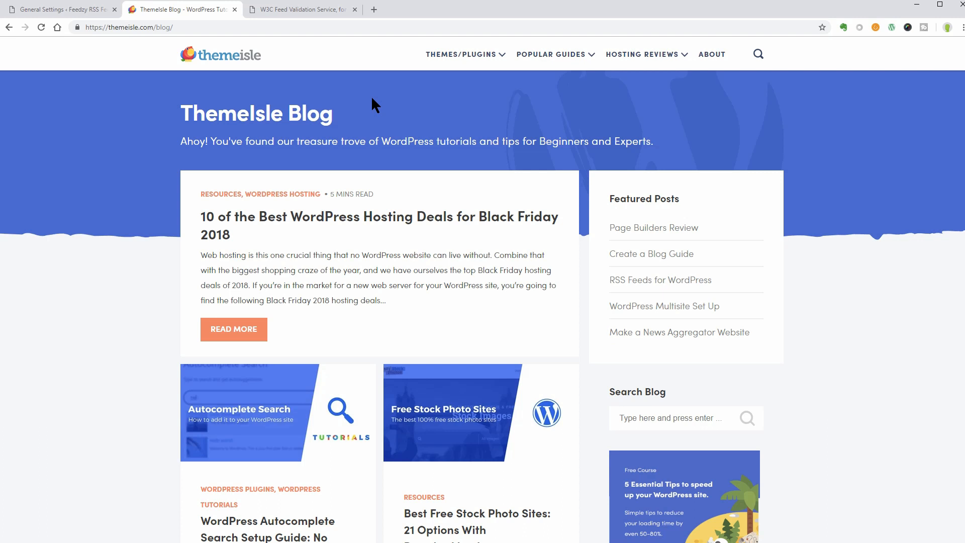
pyautogui.moveTo(330, 62)
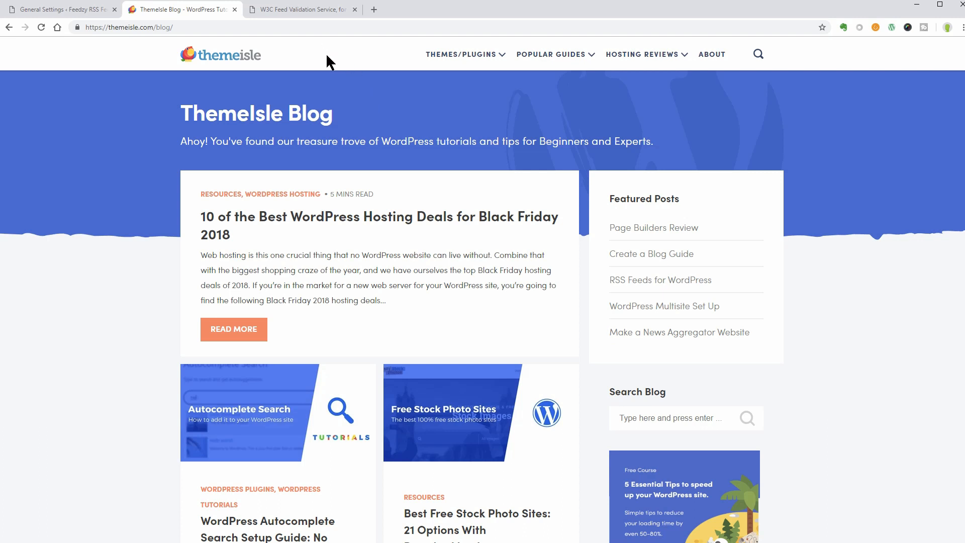
# Step: Load themeisle.com/blog/feed/ as raw RSS XML and copy the feed URL
pyautogui.click(154, 27)
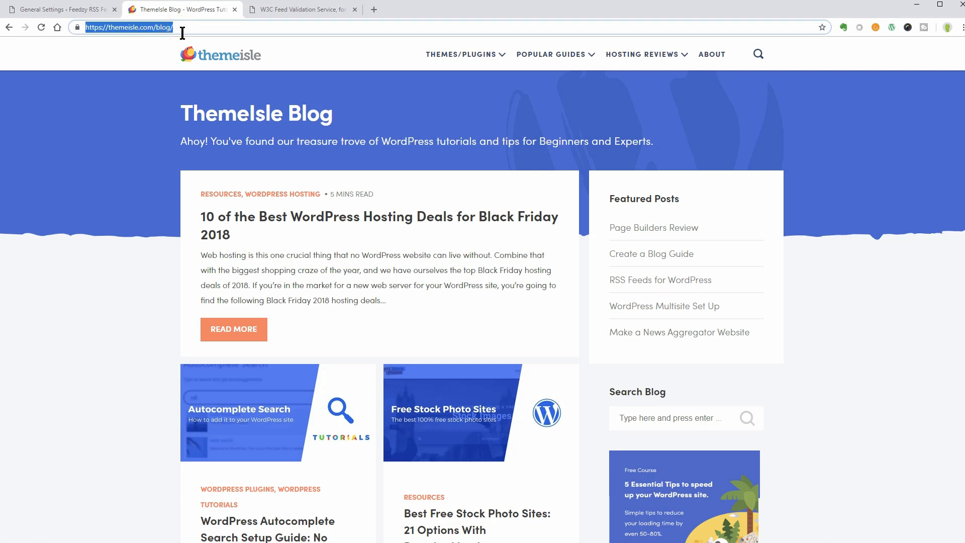
pyautogui.moveTo(192, 42)
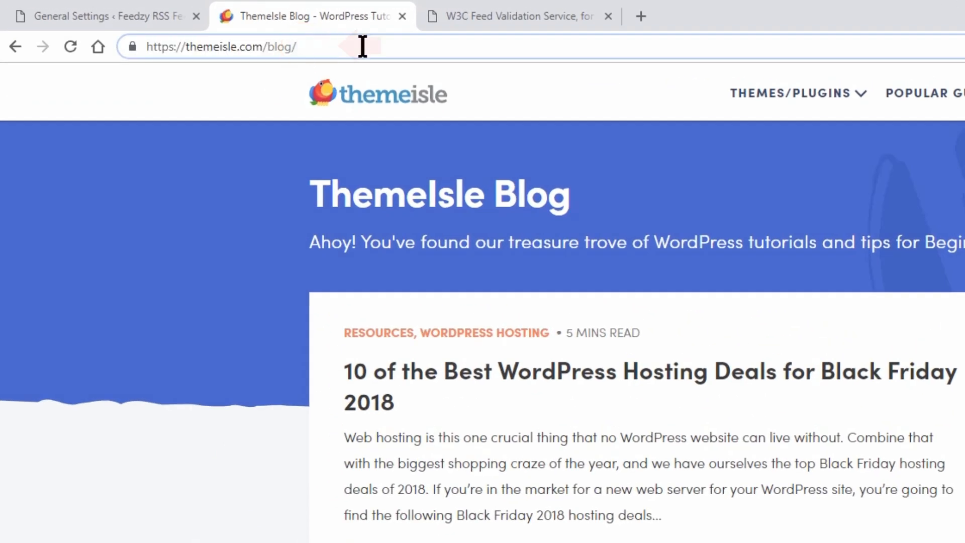
pyautogui.write('/feed/')
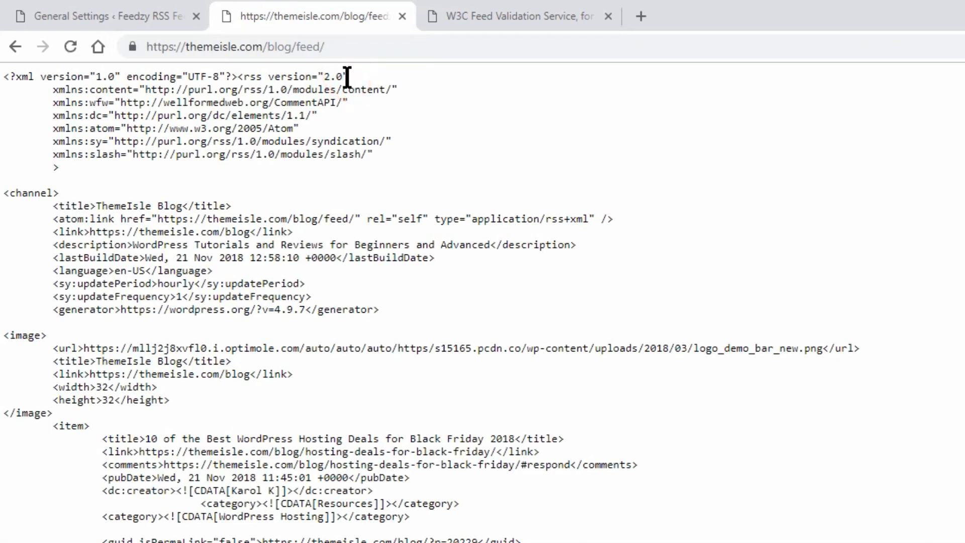
pyautogui.moveTo(409, 123)
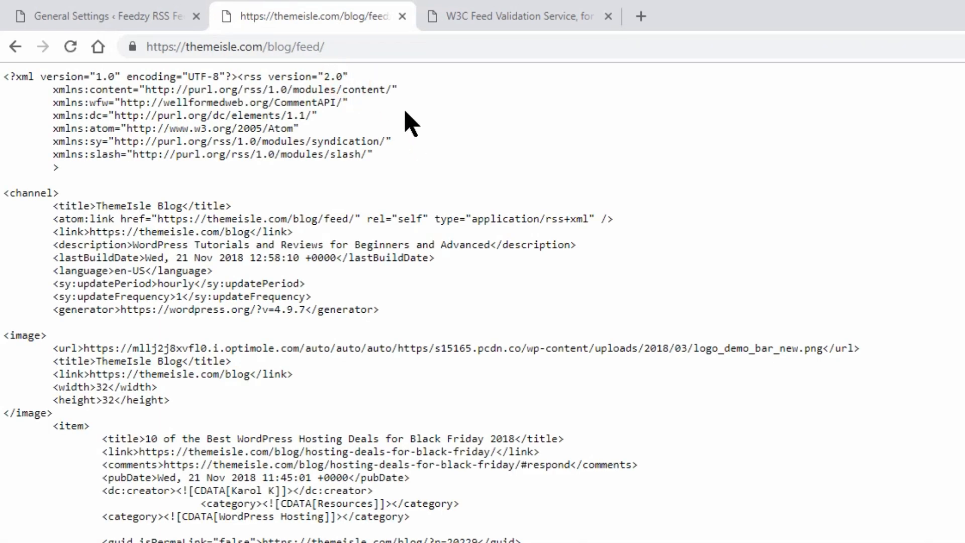
pyautogui.click(234, 47)
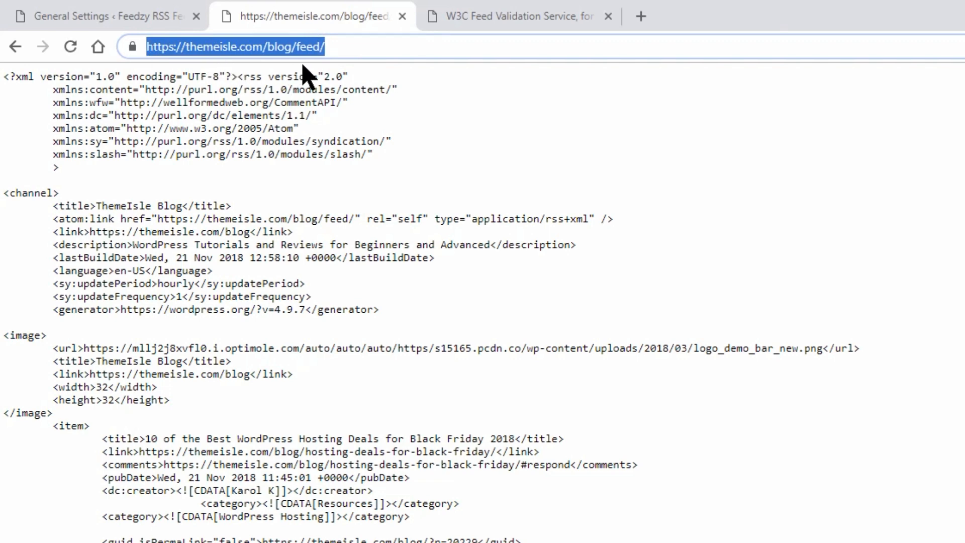
pyautogui.click(513, 16)
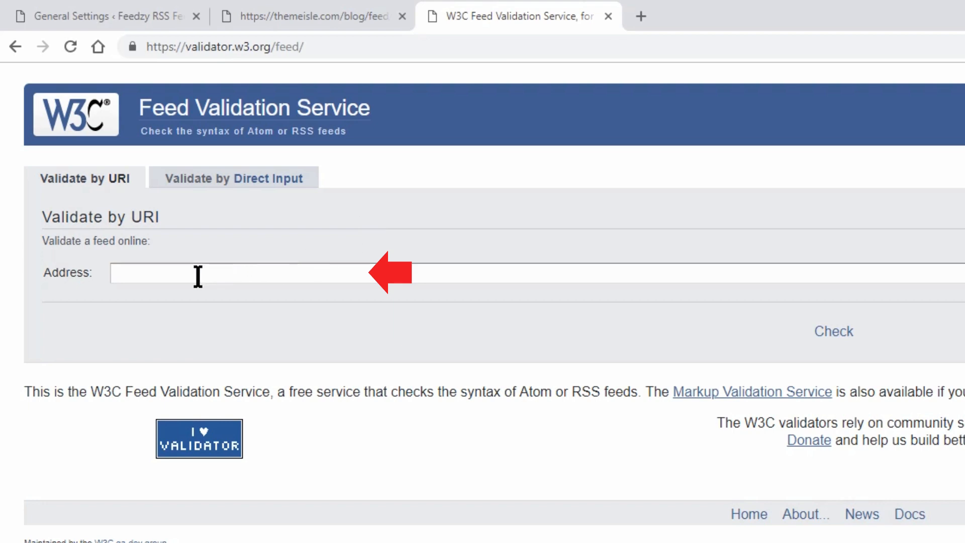
pyautogui.write('https://themeisle.com/blog/feed/')
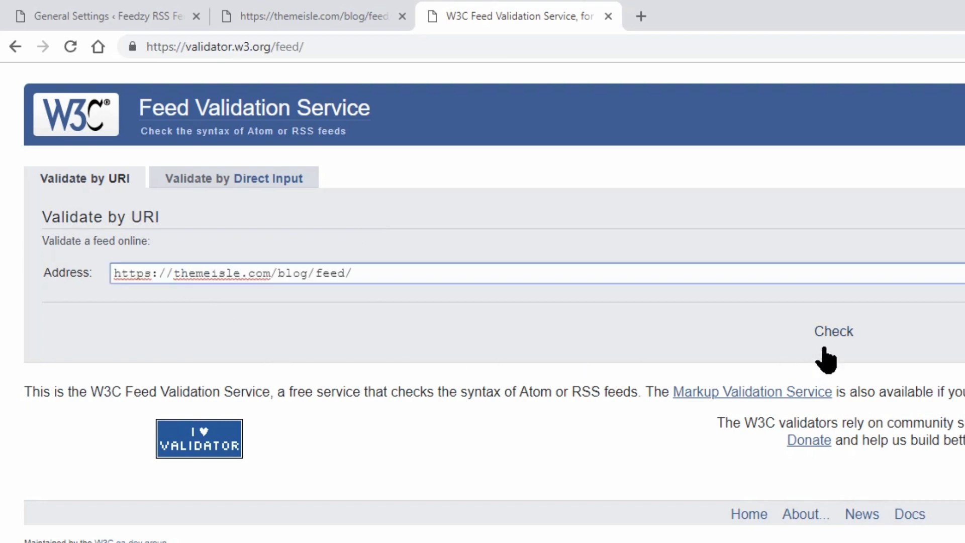
pyautogui.click(833, 331)
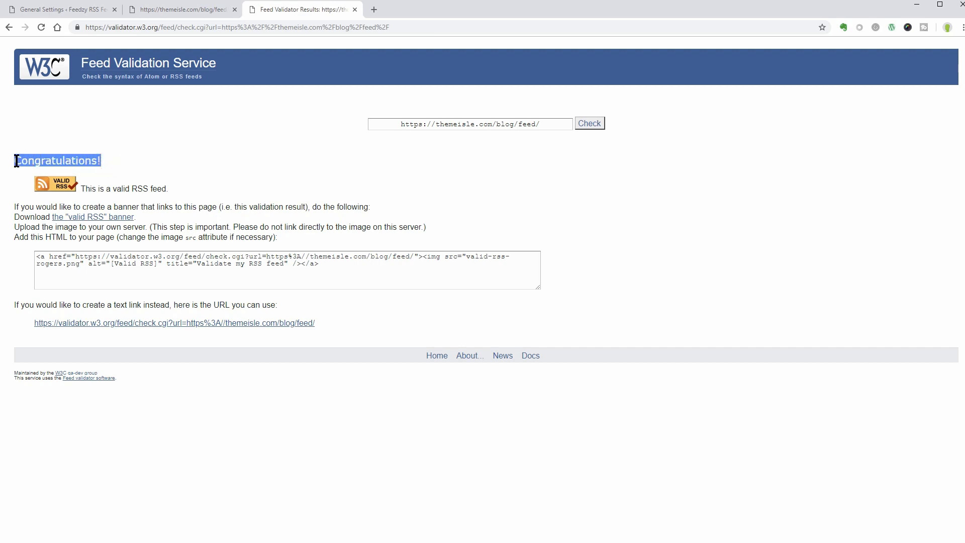
pyautogui.moveTo(147, 172)
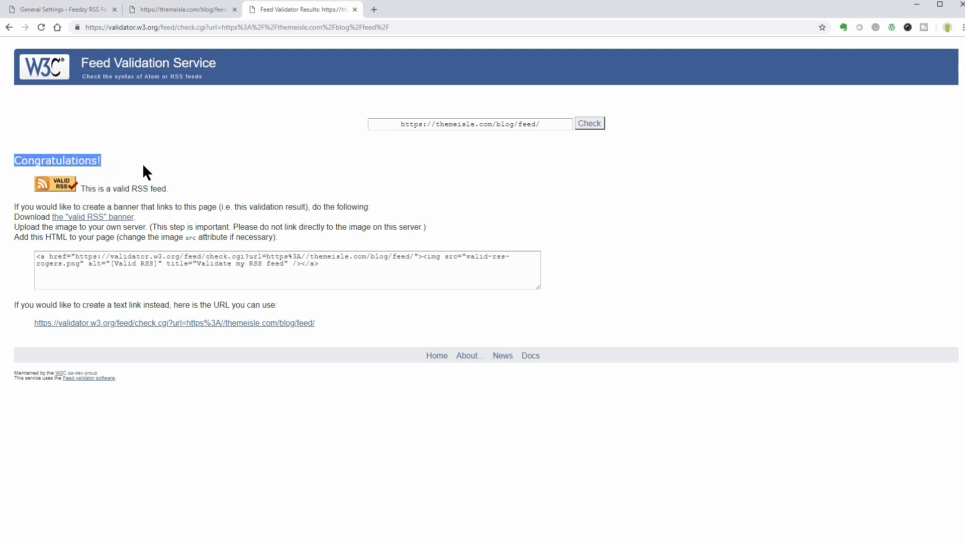
pyautogui.click(179, 9)
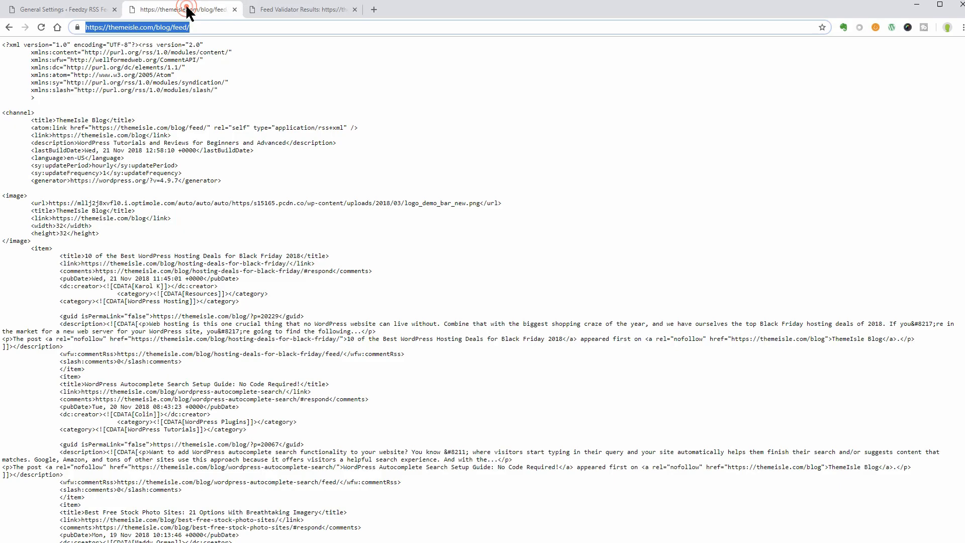
# Step: Return to WordPress and show Feedzy RSS's empty Import Posts list
pyautogui.click(62, 9)
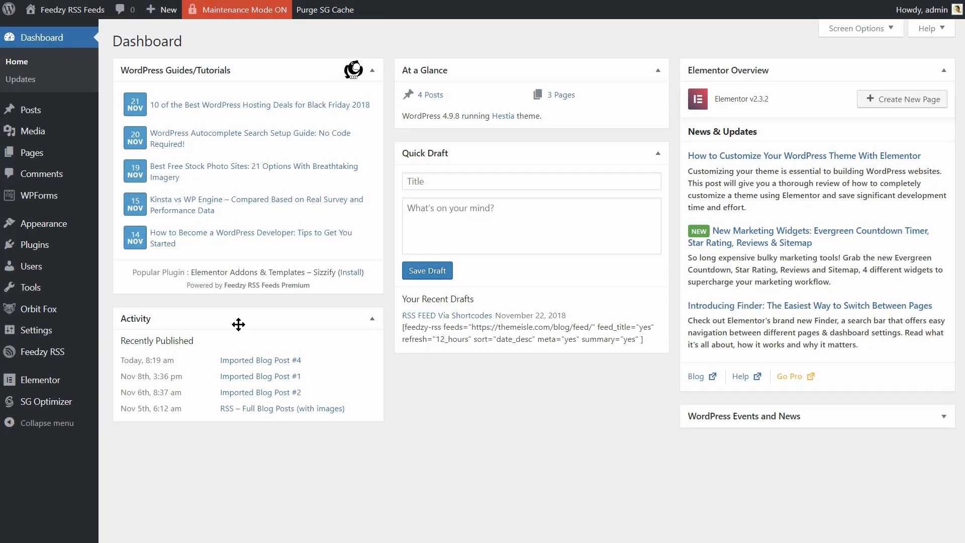
pyautogui.moveTo(207, 383)
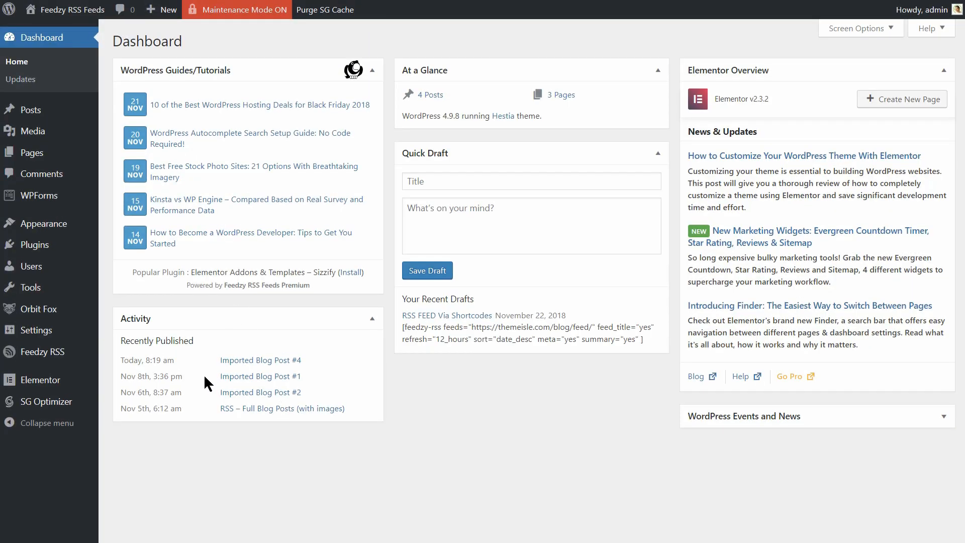
pyautogui.moveTo(196, 379)
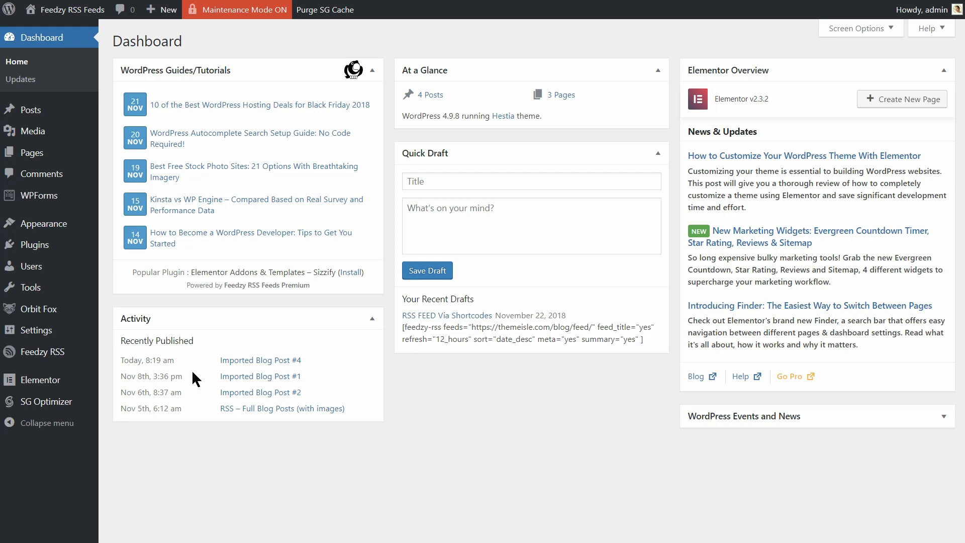
pyautogui.moveTo(43, 352)
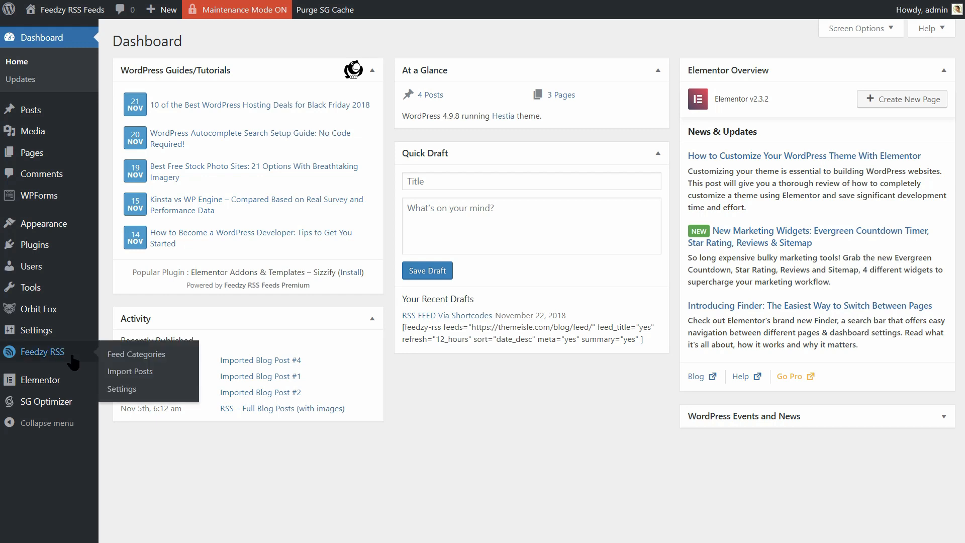
pyautogui.click(130, 371)
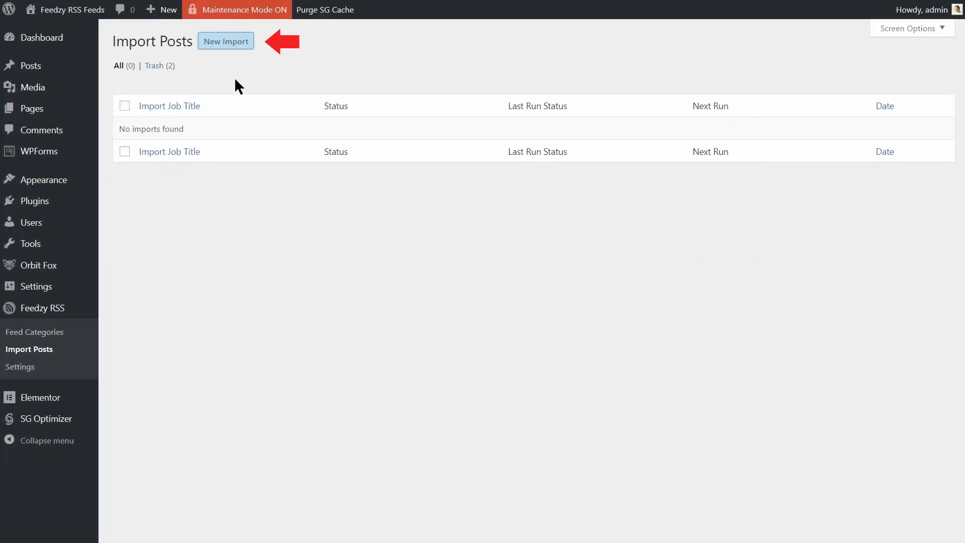
pyautogui.click(226, 41)
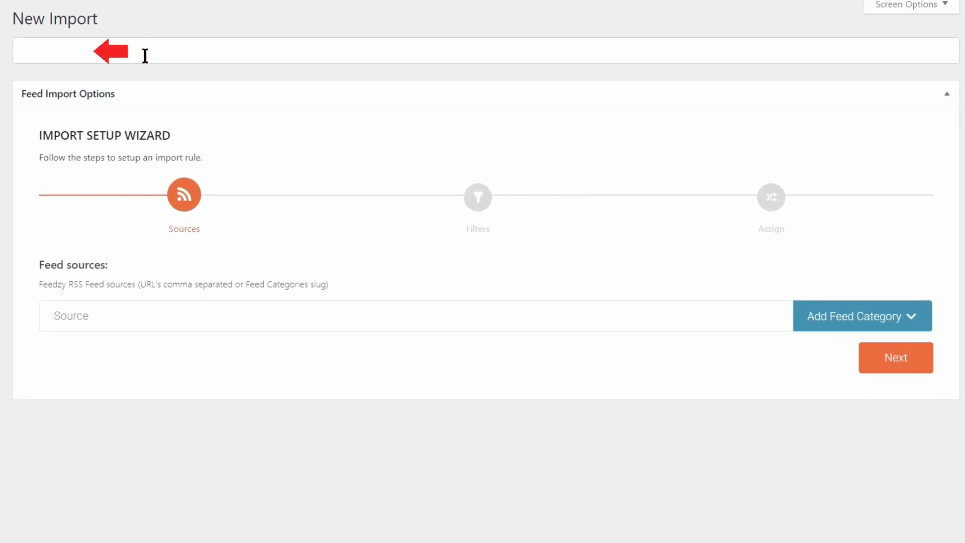
pyautogui.write('Test')
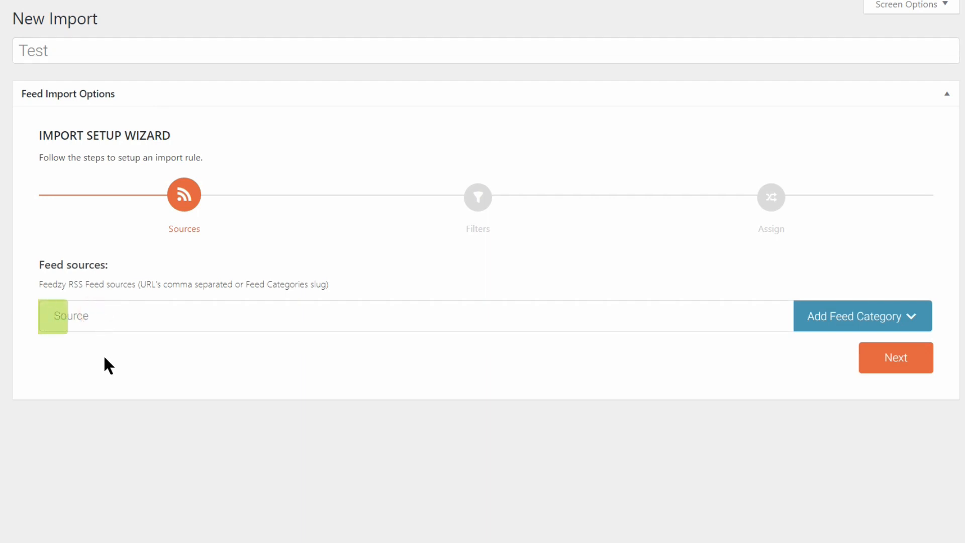
pyautogui.write('https://themeisle.com/blog/feed/')
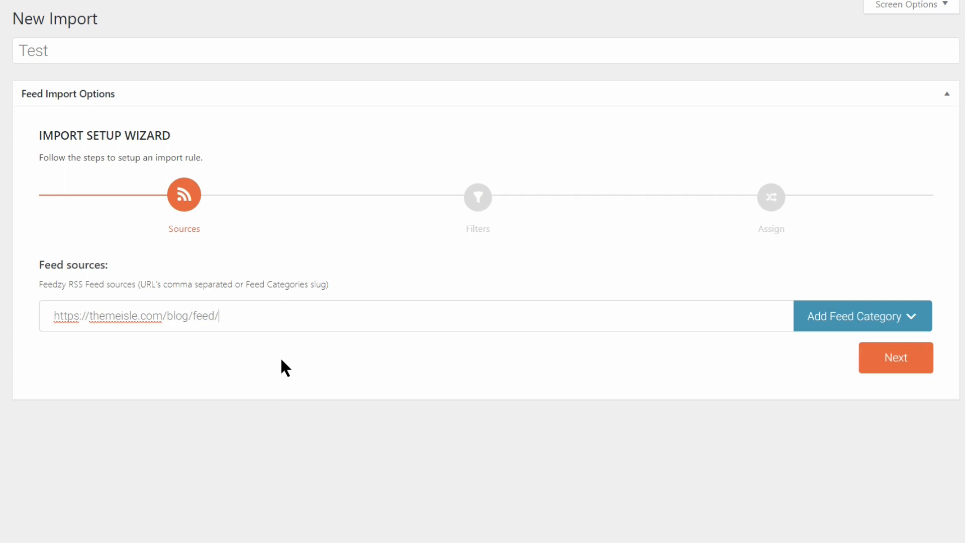
pyautogui.write(', https://themeisle.com/blog/feed/')
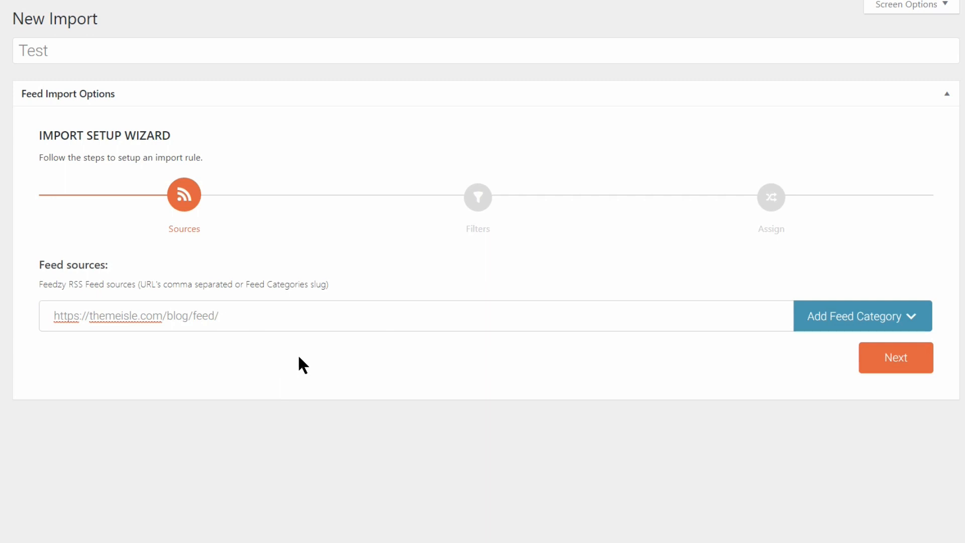
pyautogui.click(894, 358)
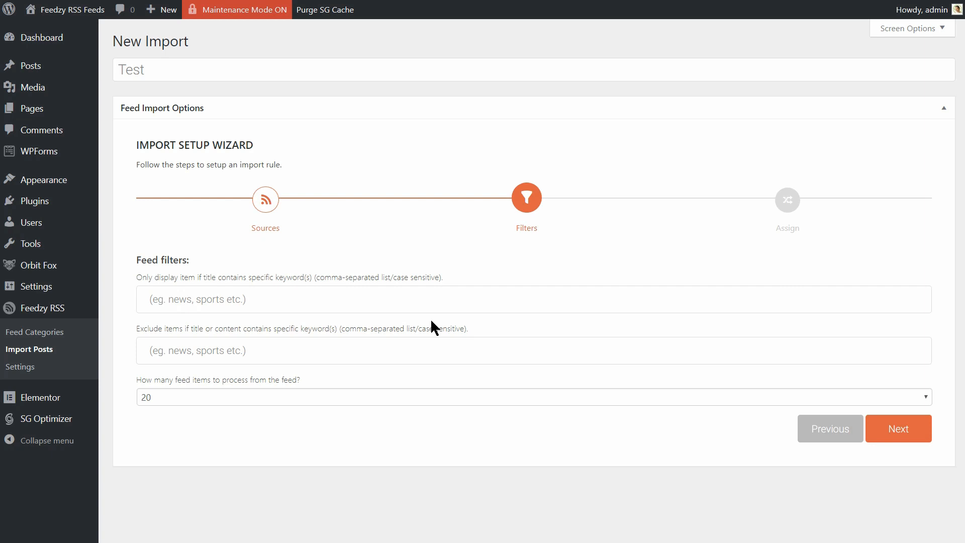
# Step: Filter titles by keywords 'premium, business' and process 10 feed items
pyautogui.click(201, 300)
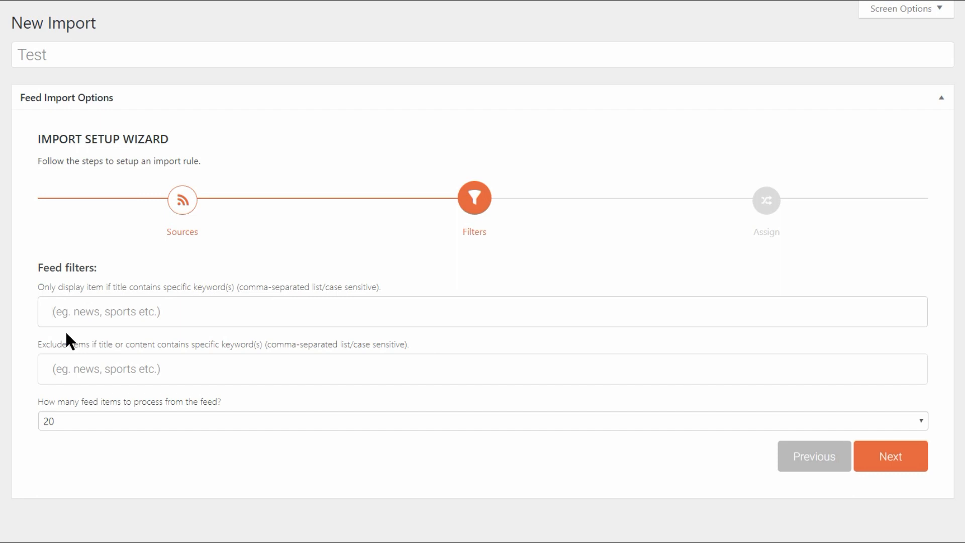
pyautogui.click(67, 311)
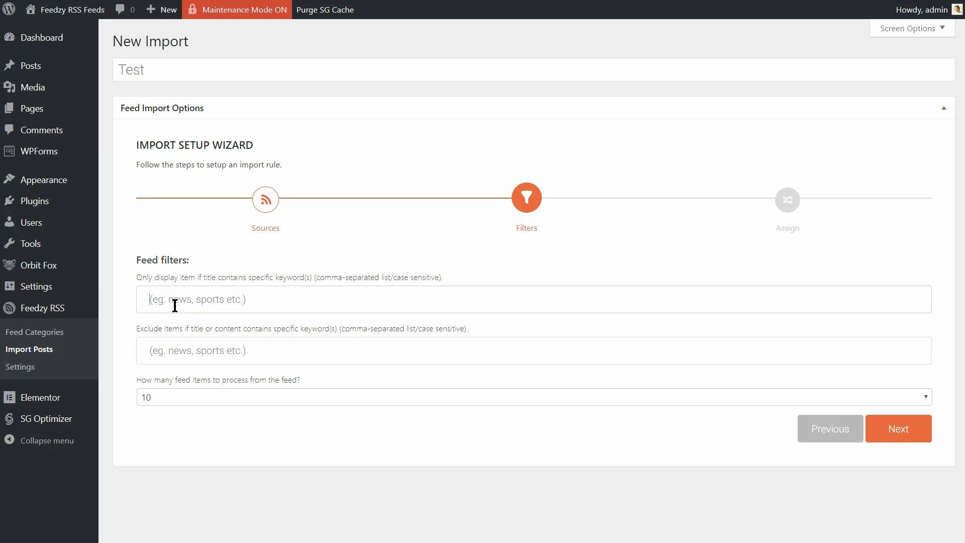
pyautogui.write('premium')
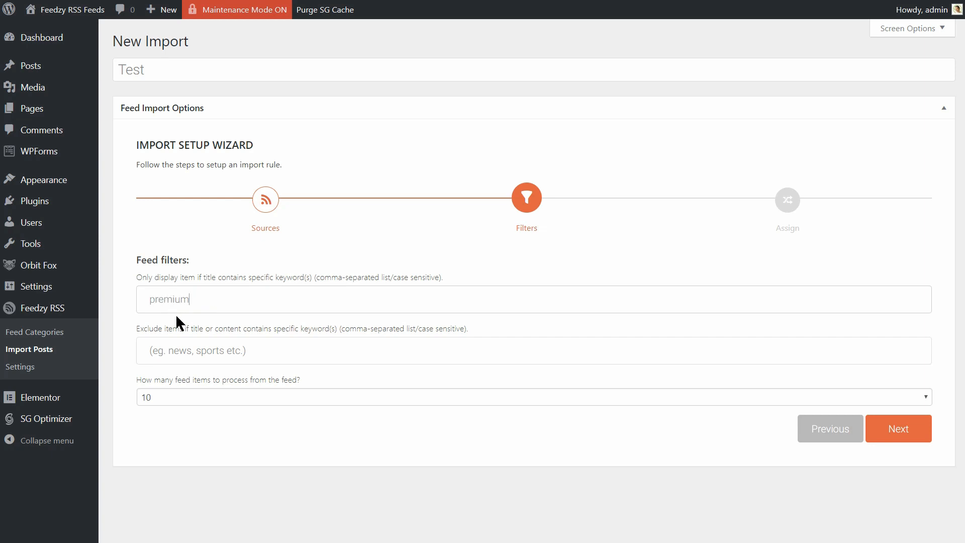
pyautogui.write(', business')
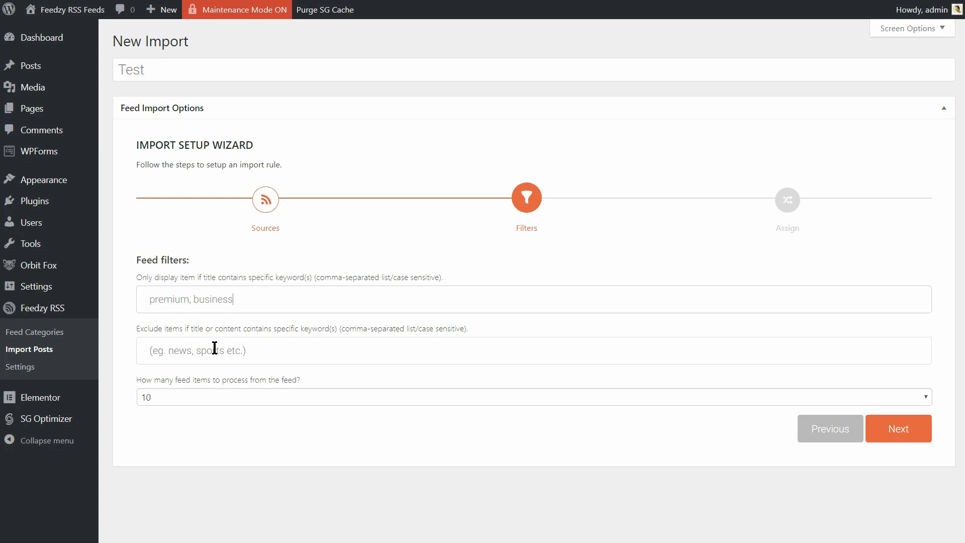
pyautogui.click(529, 396)
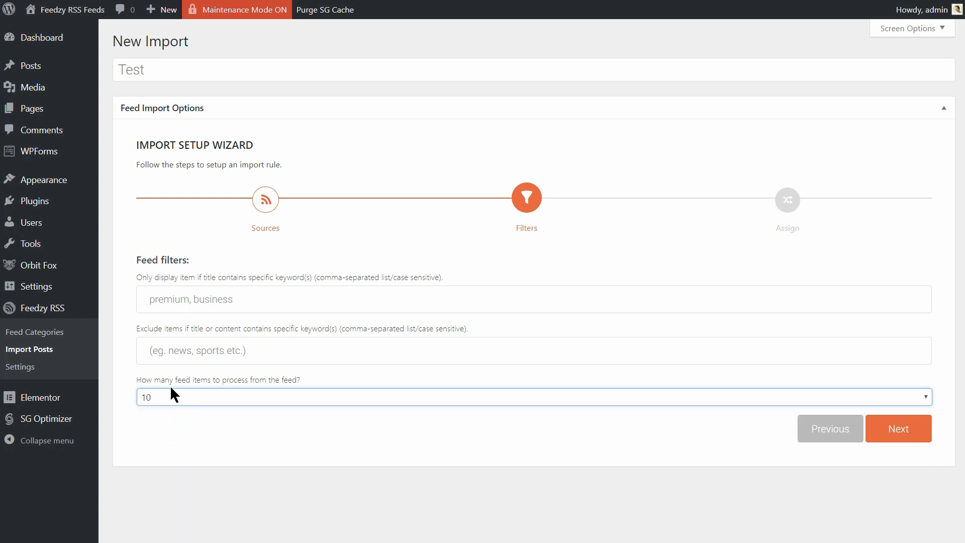
pyautogui.moveTo(743, 414)
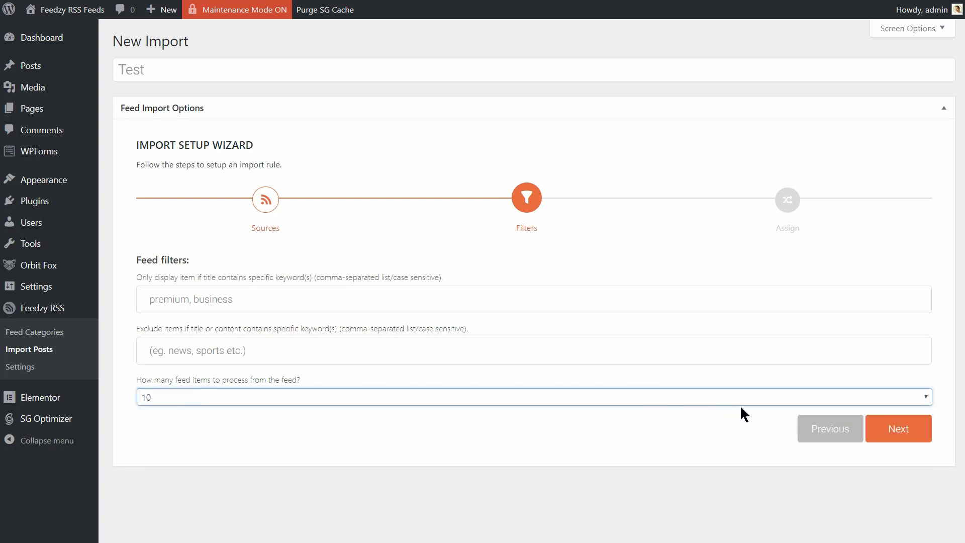
pyautogui.moveTo(777, 429)
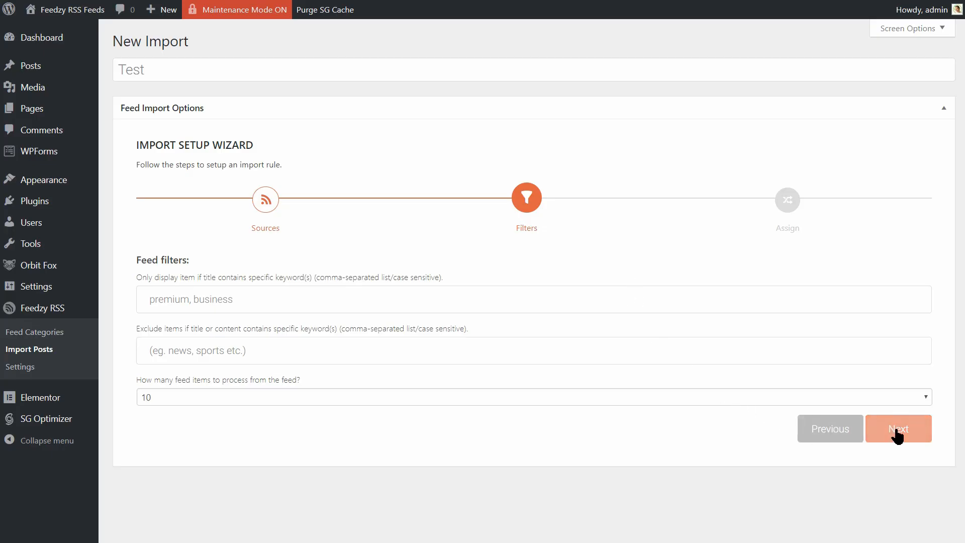
# Step: Advance to the Assign step and begin entering the #item_title tag for Post Title
pyautogui.click(897, 428)
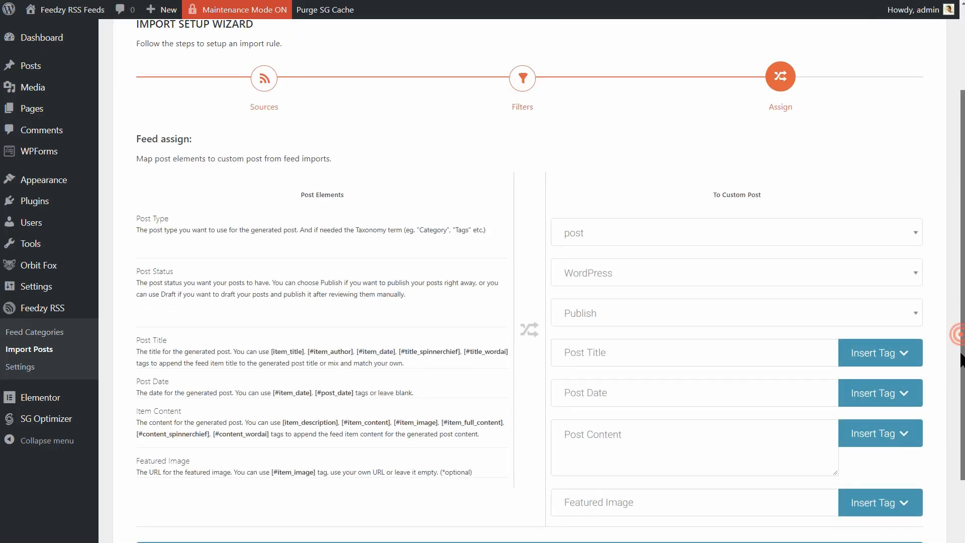
pyautogui.scroll(-3)
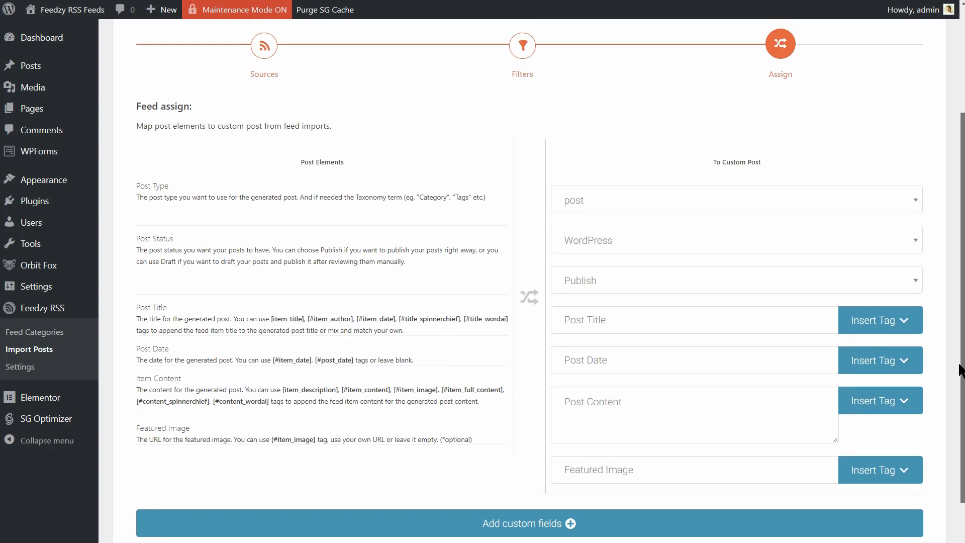
pyautogui.scroll(-3)
pyautogui.write('[')
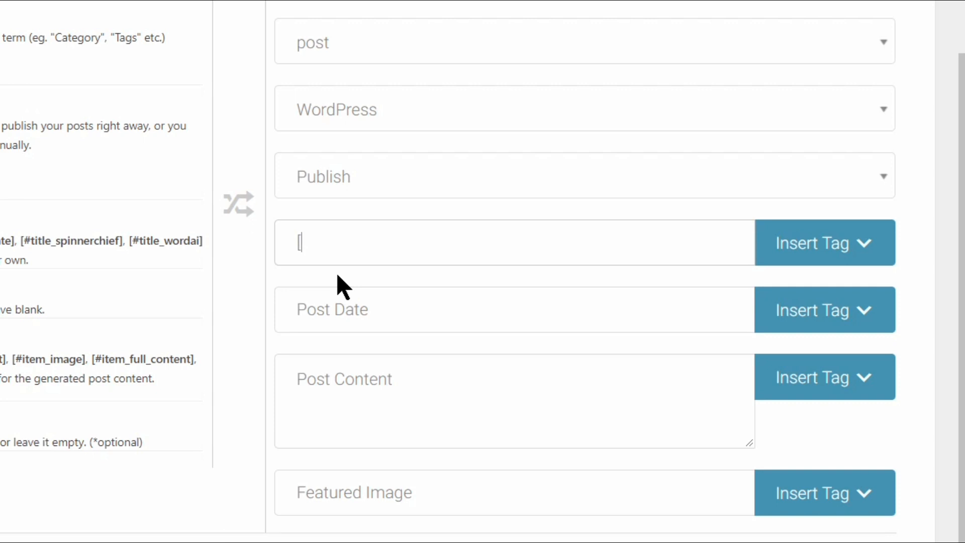
pyautogui.write('#')
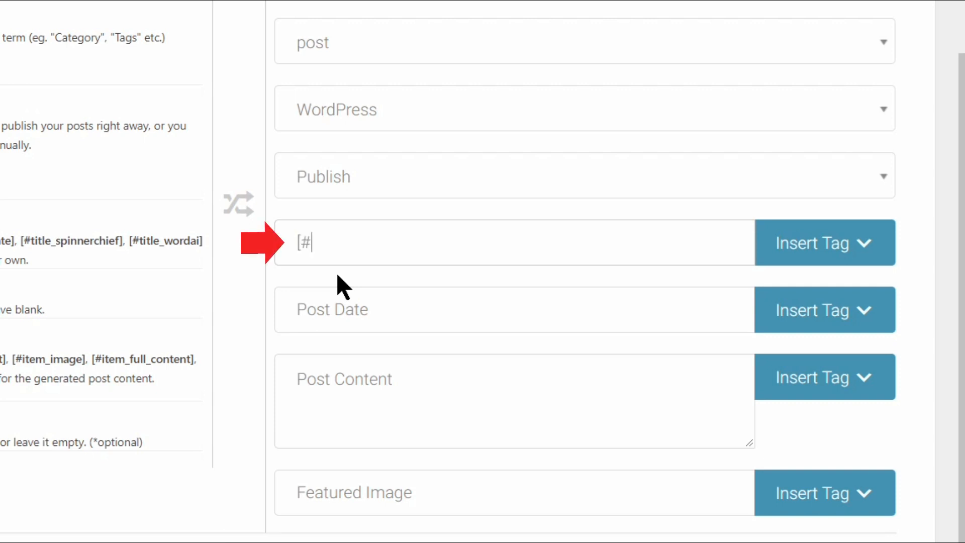
pyautogui.write('it')
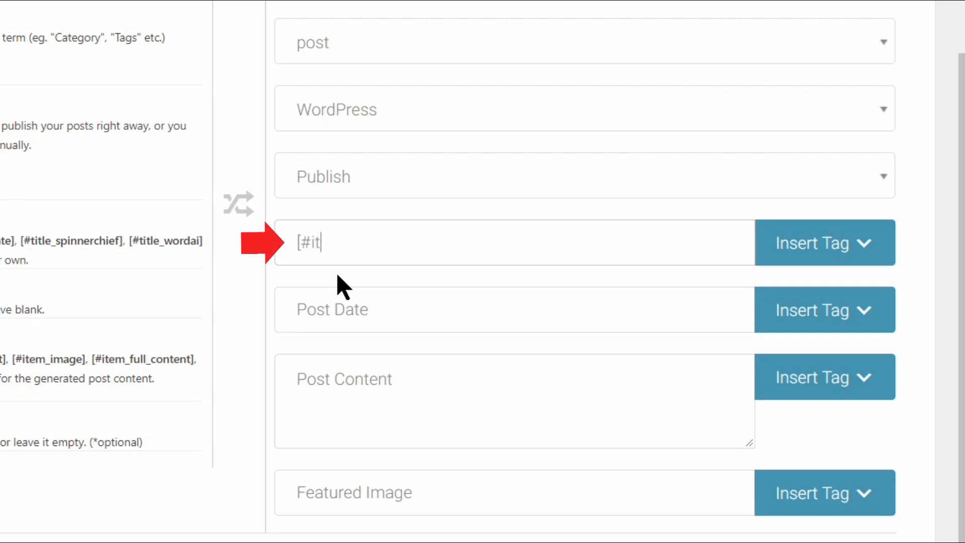
pyautogui.write('em_ti')
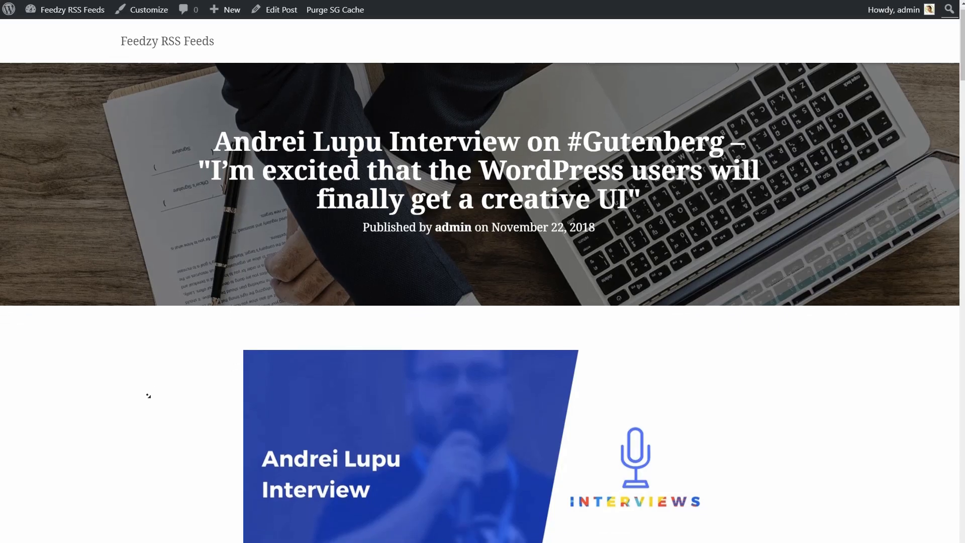
pyautogui.scroll(-3)
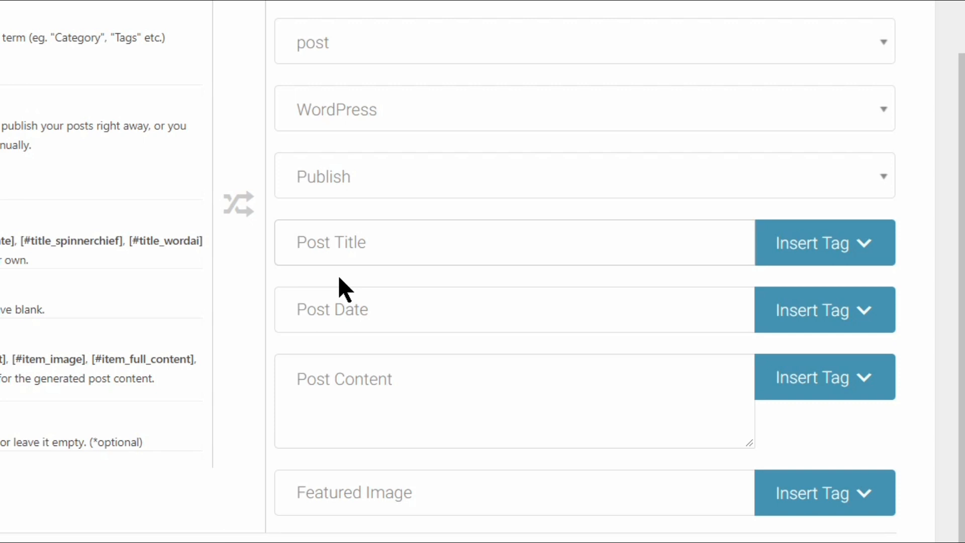
# Step: Assign imported posts to the News Aggregator category and map feed item tags into post fields
pyautogui.click(418, 40)
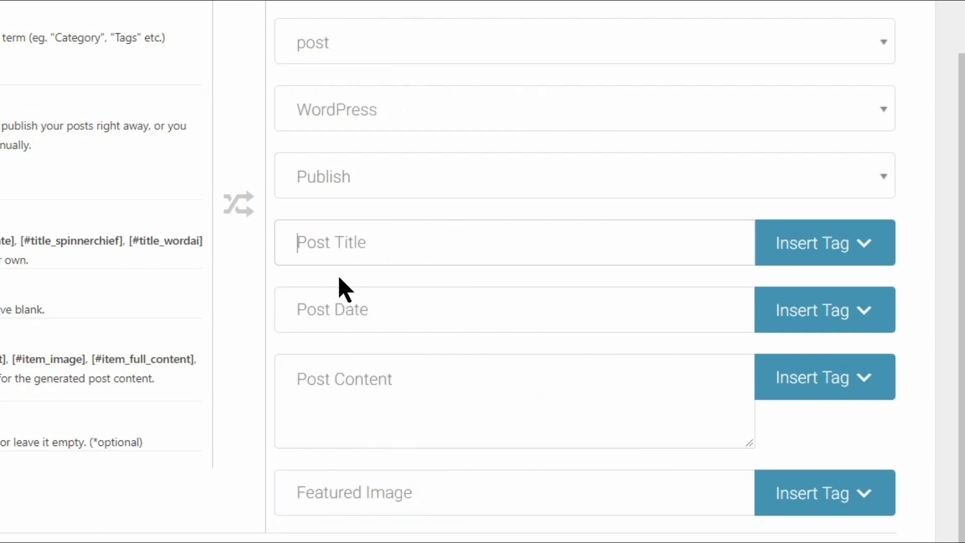
pyautogui.moveTo(575, 73)
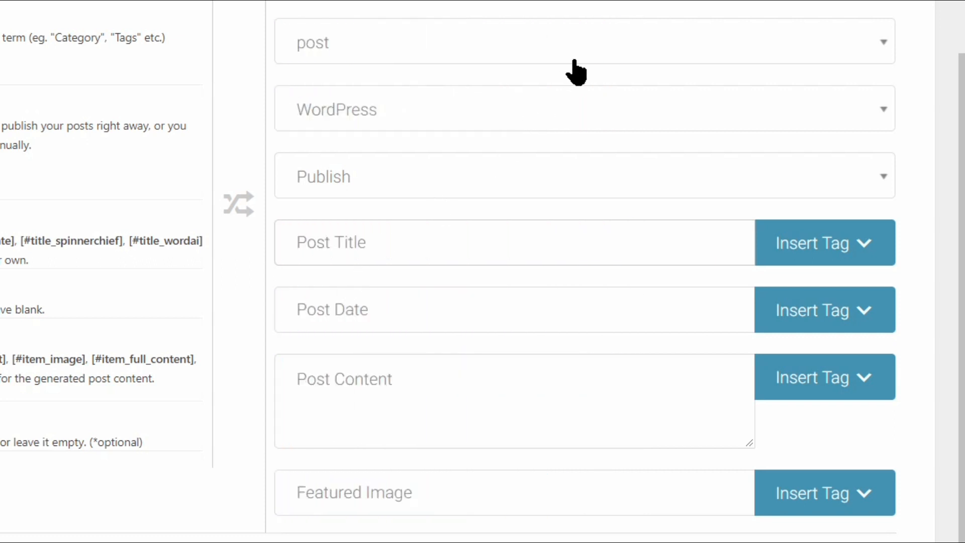
pyautogui.click(585, 42)
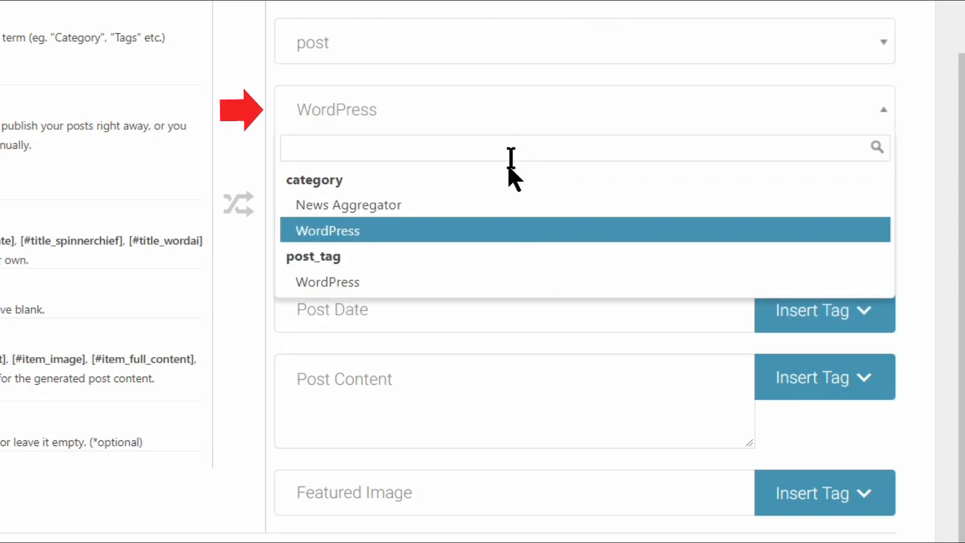
pyautogui.click(347, 205)
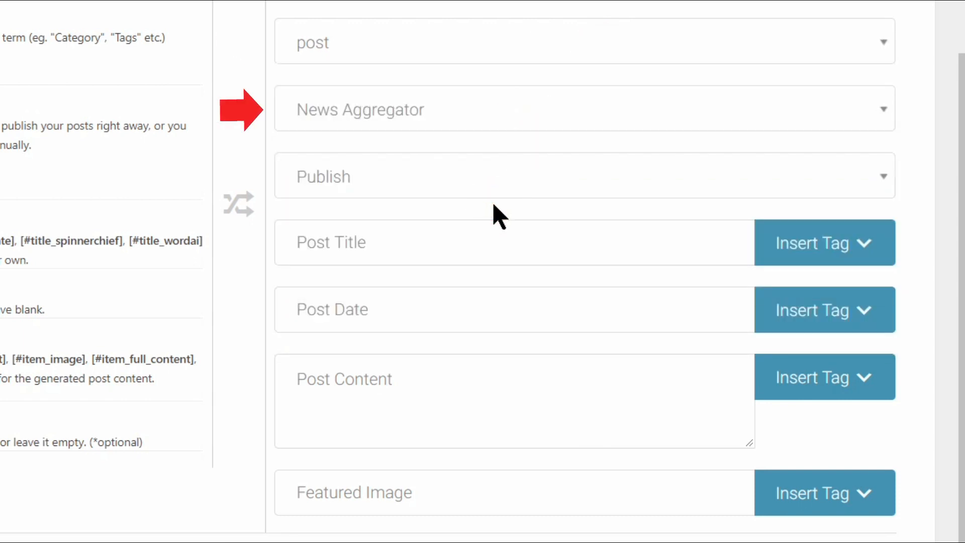
pyautogui.click(823, 242)
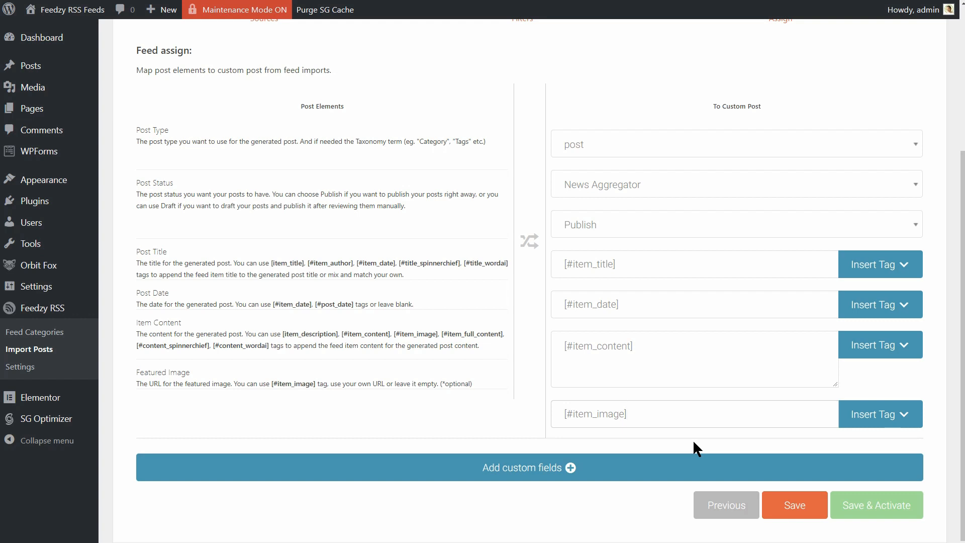
# Step: Add and remove an empty custom field row, then Save & Activate the Test import job
pyautogui.click(528, 468)
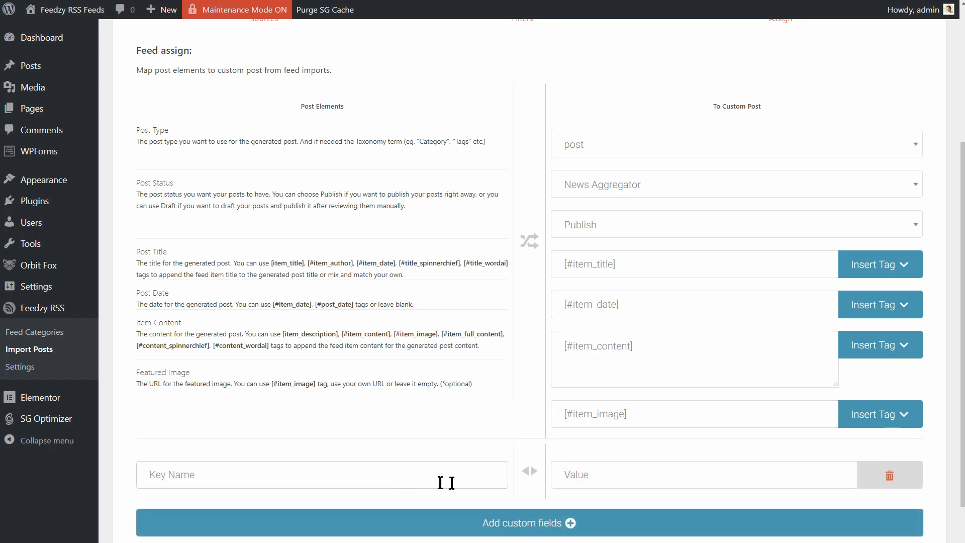
pyautogui.click(676, 475)
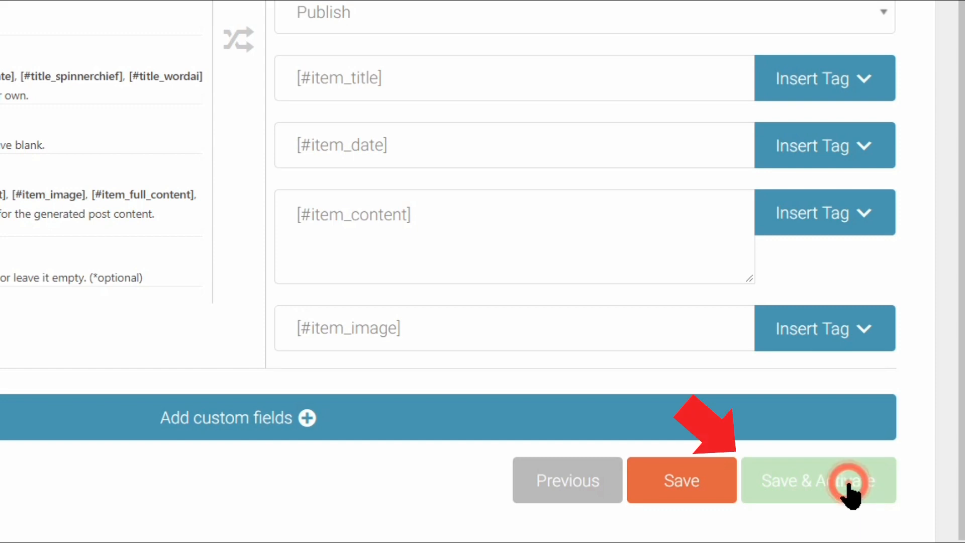
pyautogui.click(818, 480)
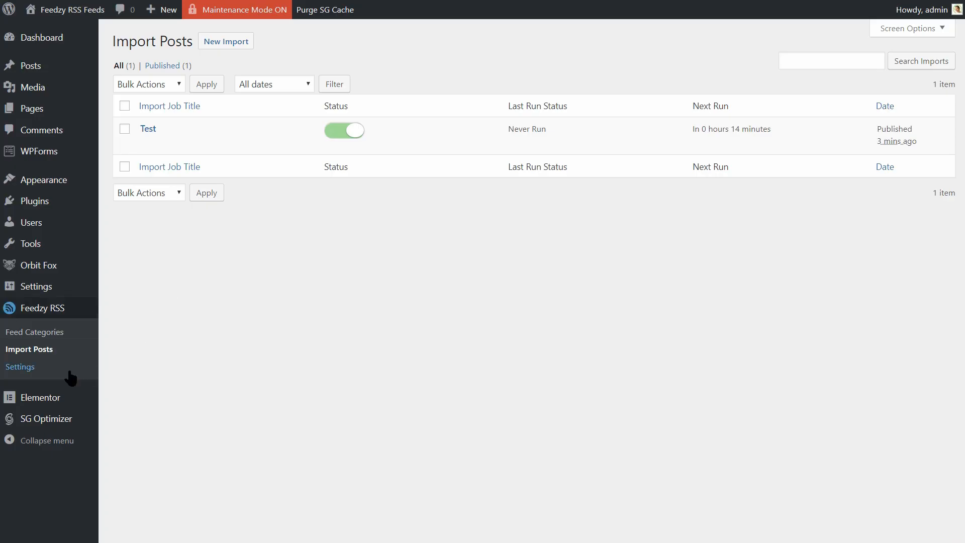
# Step: Check the WordAI tab in Feedzy Settings, then return to the Import Posts list showing 19 items imported
pyautogui.click(20, 367)
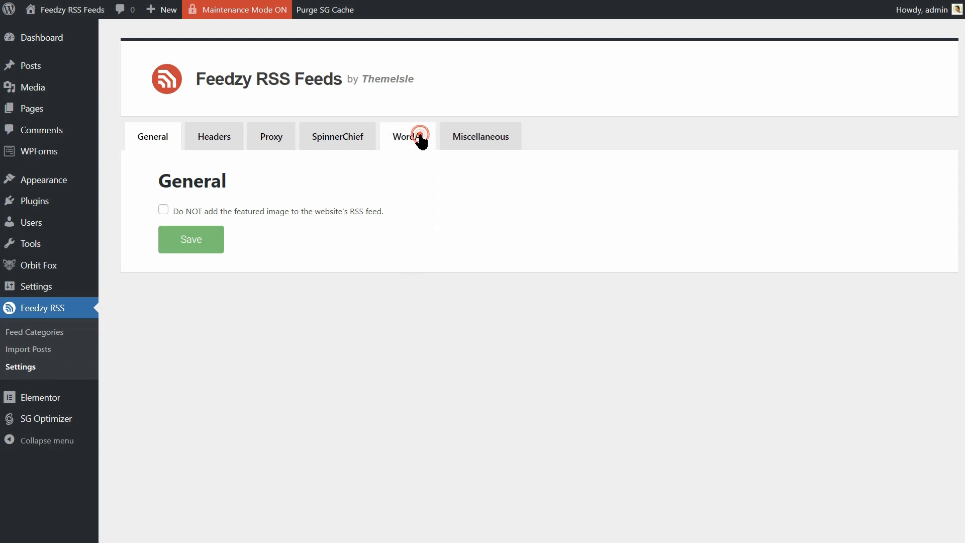
pyautogui.click(407, 135)
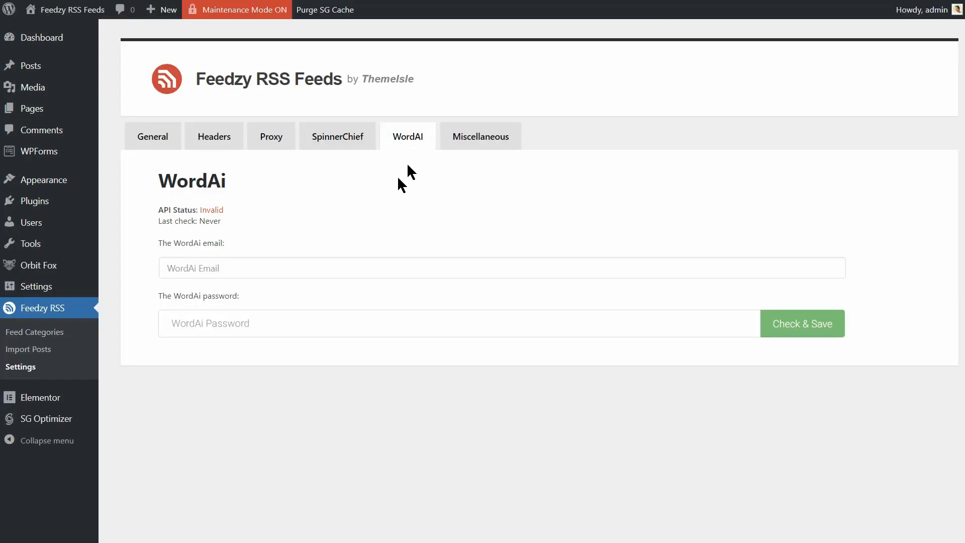
pyautogui.click(234, 267)
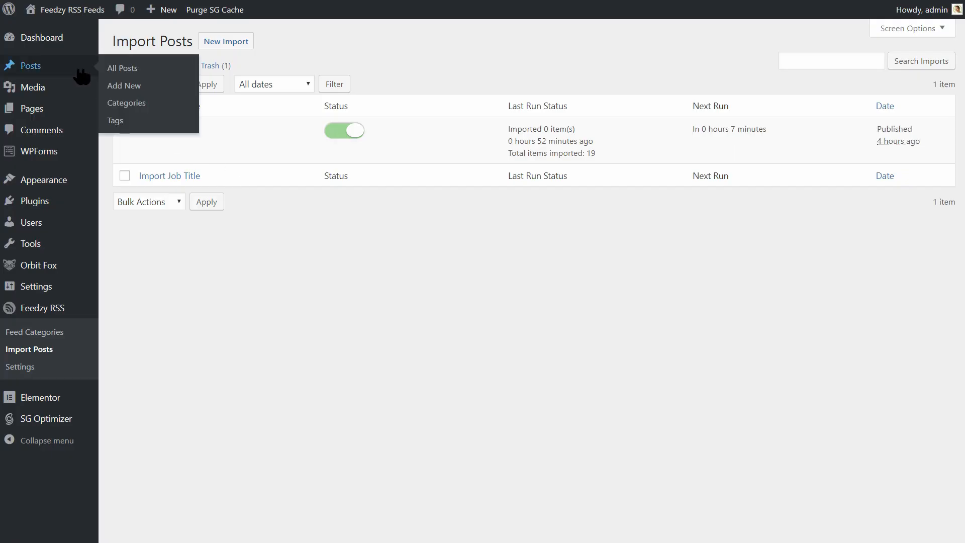
# Step: Review imported articles under All Posts, then reopen the import job at its Feed assign step
pyautogui.click(122, 68)
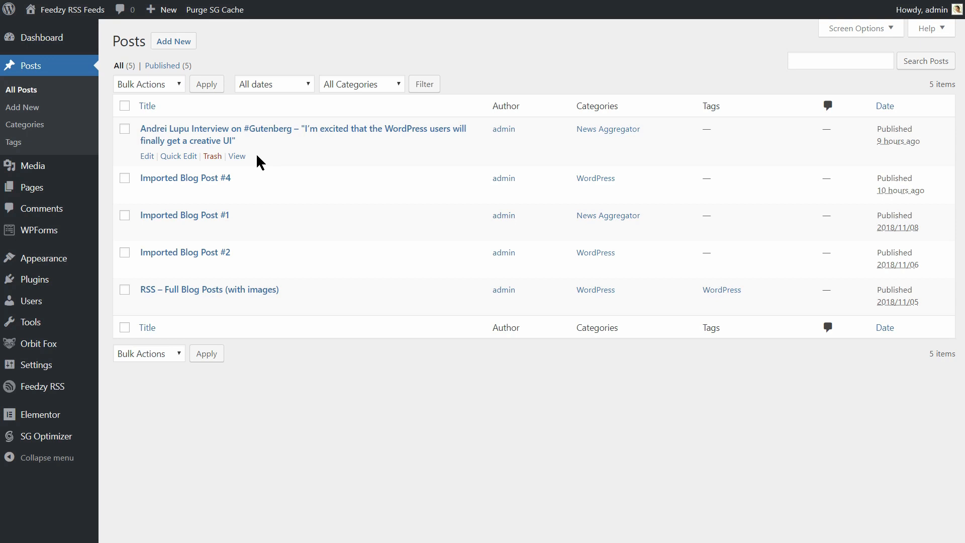
pyautogui.click(238, 156)
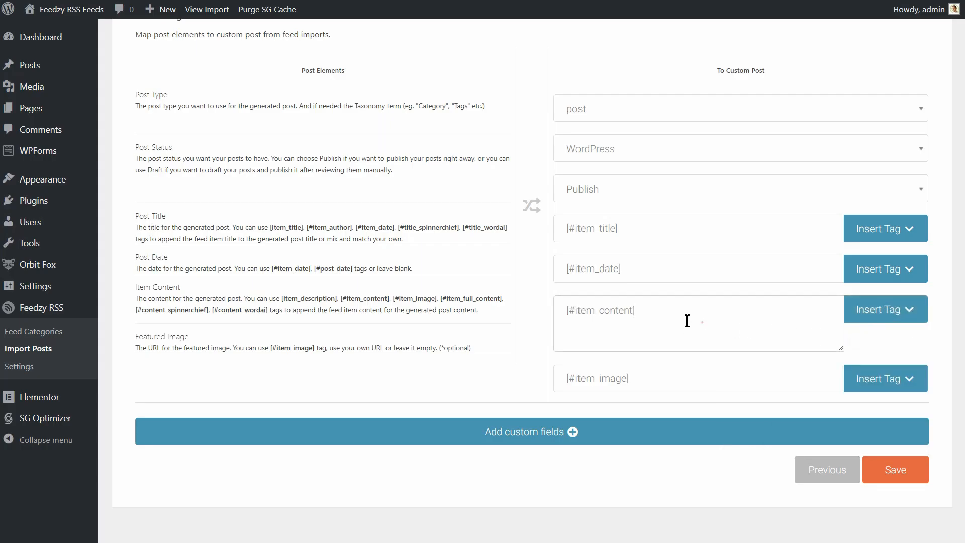
# Step: Map Post Content to [#item_full_content] and view the imported Andrei Lupu interview post
pyautogui.click(884, 309)
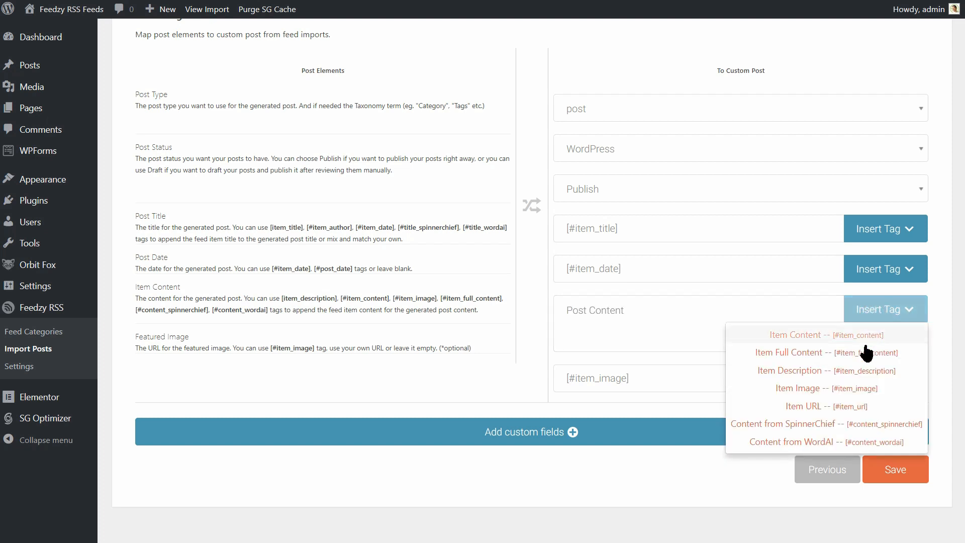
pyautogui.click(788, 352)
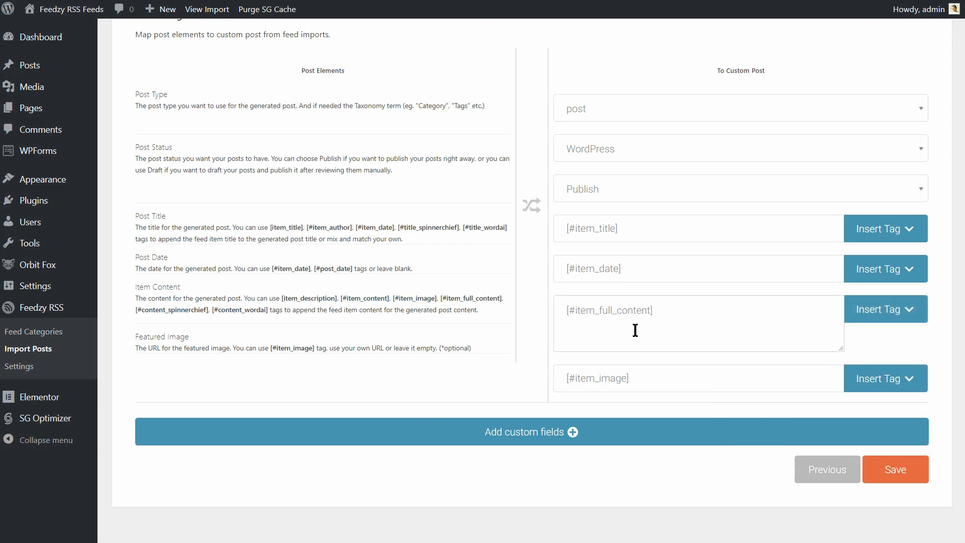
pyautogui.doubleClick(609, 309)
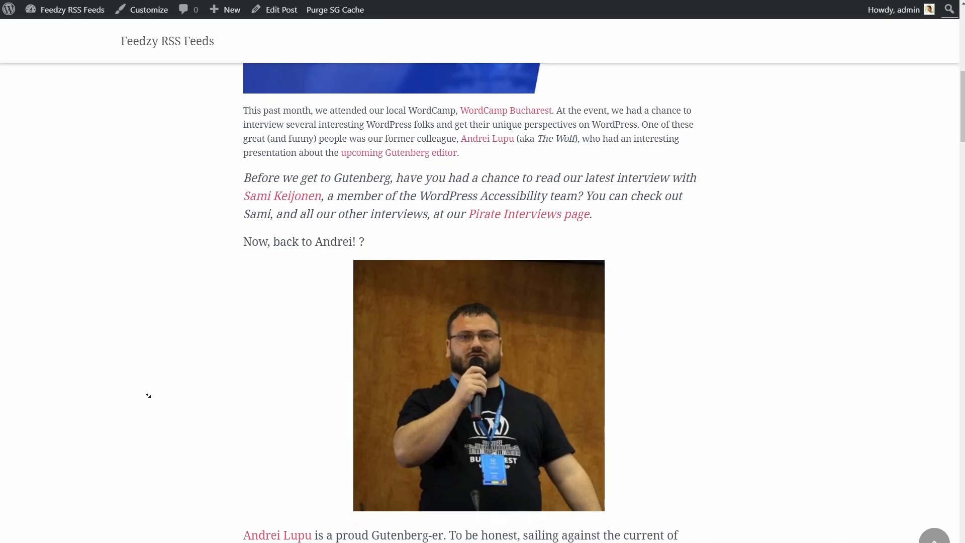
pyautogui.scroll(-3)
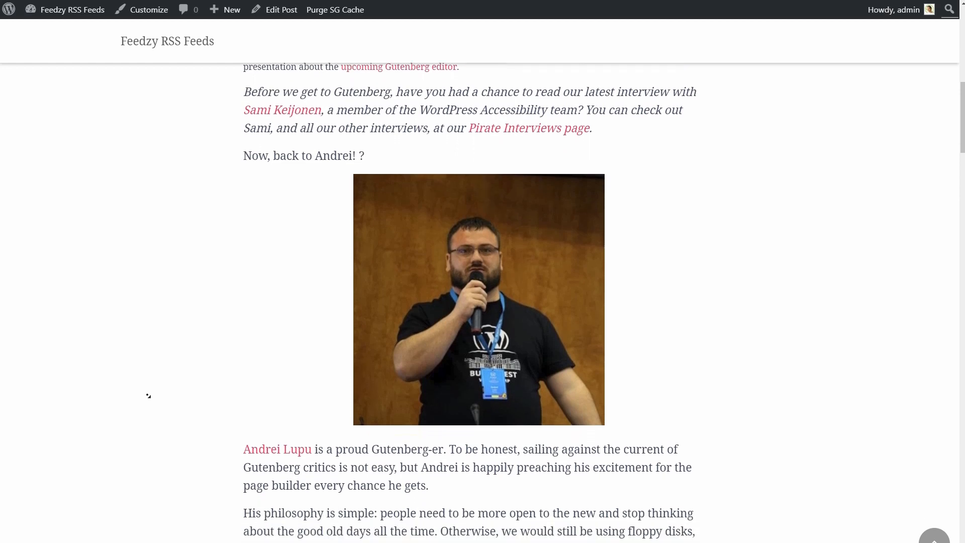
pyautogui.scroll(-3)
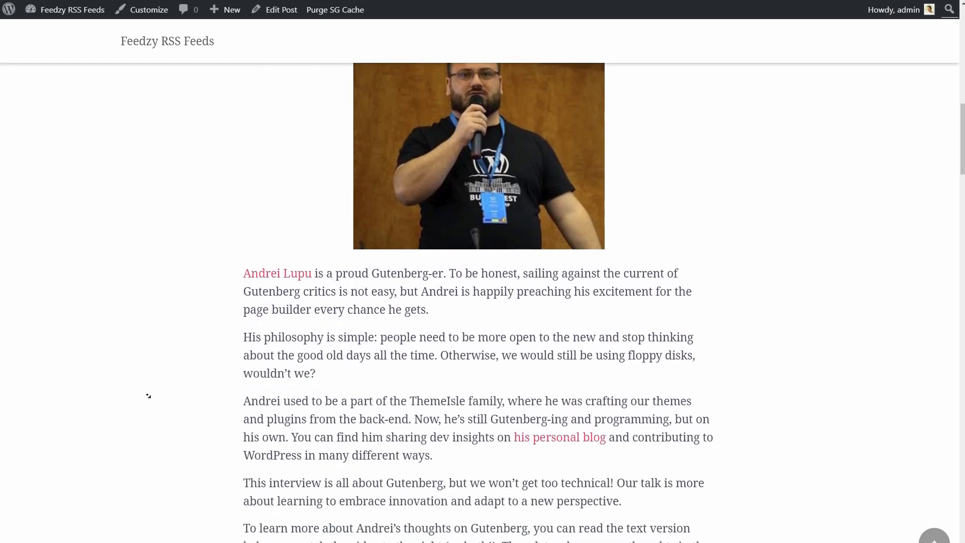
pyautogui.scroll(-3)
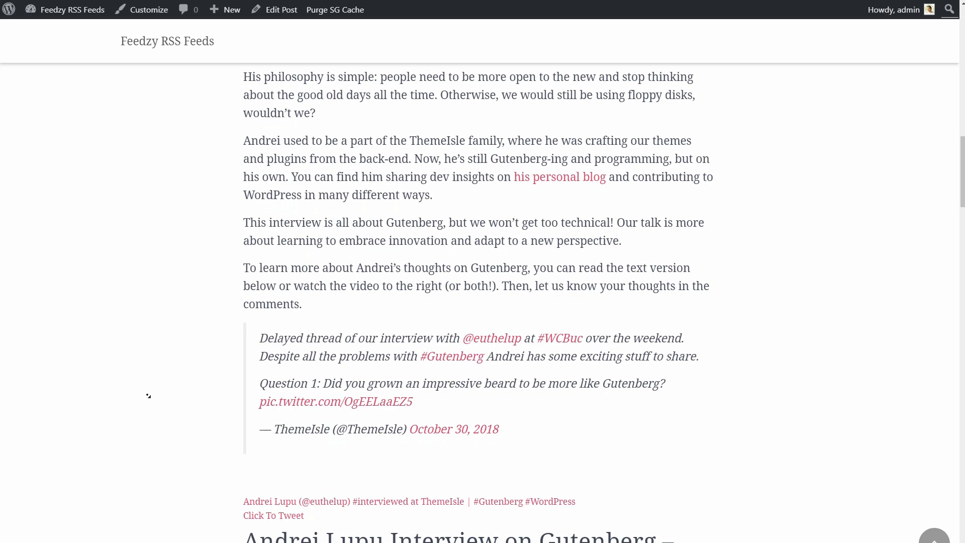
pyautogui.scroll(-3)
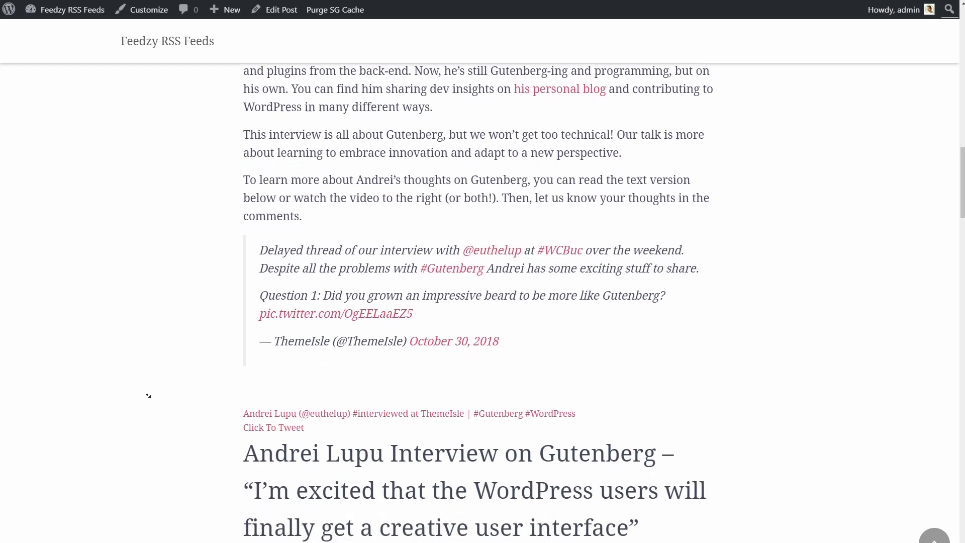
pyautogui.scroll(-3)
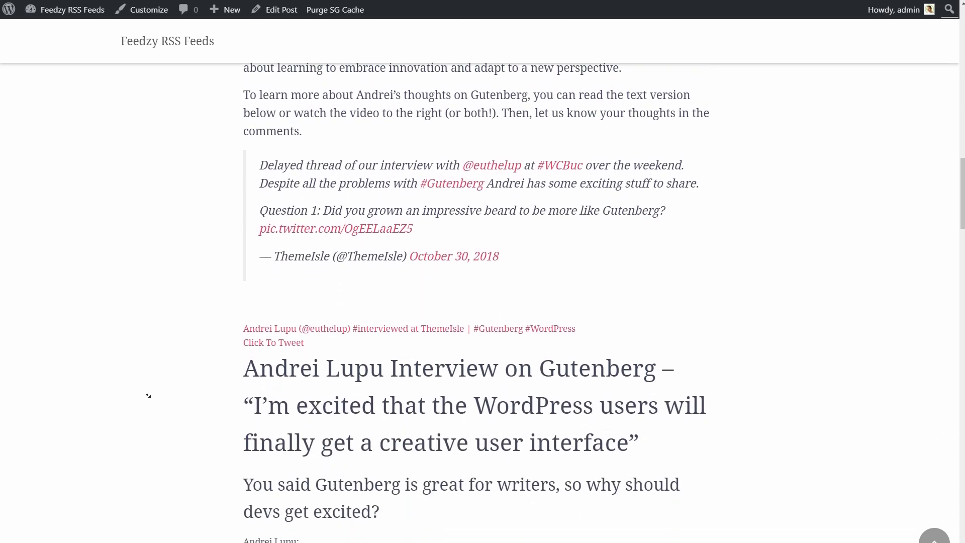
pyautogui.scroll(-3)
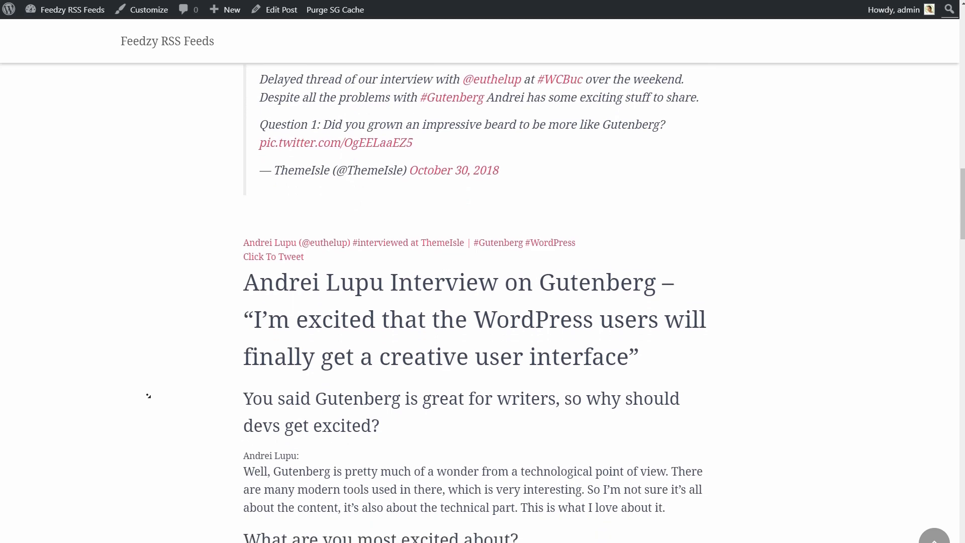
pyautogui.scroll(-3)
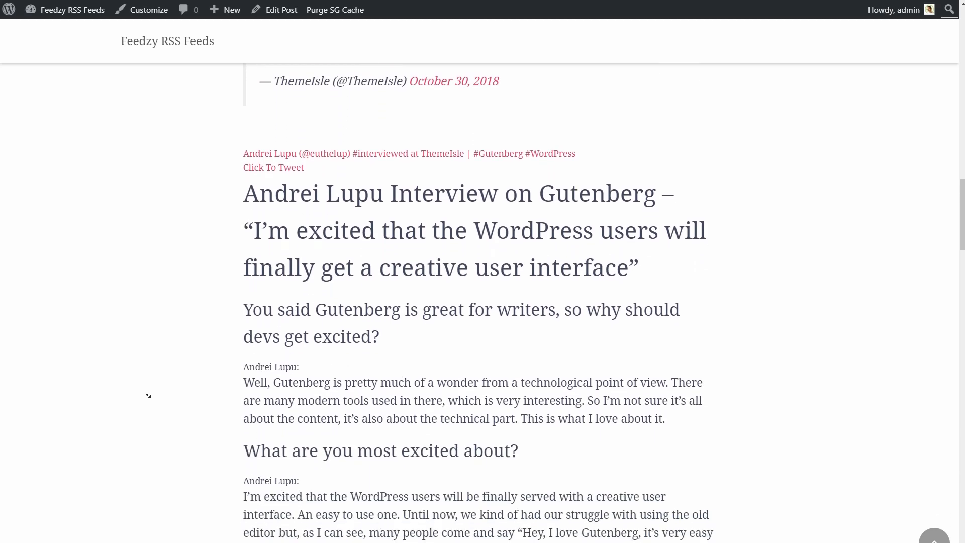
pyautogui.scroll(-3)
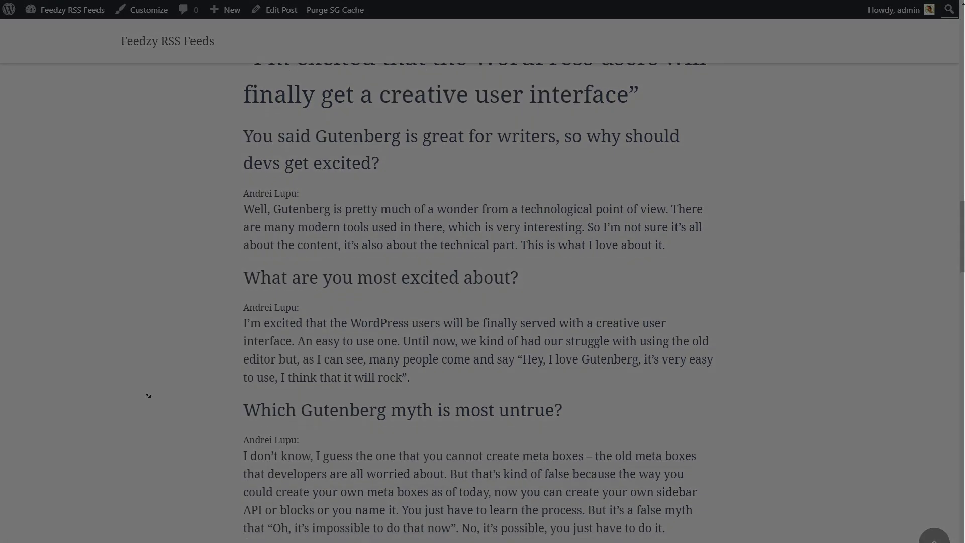
pyautogui.scroll(-3)
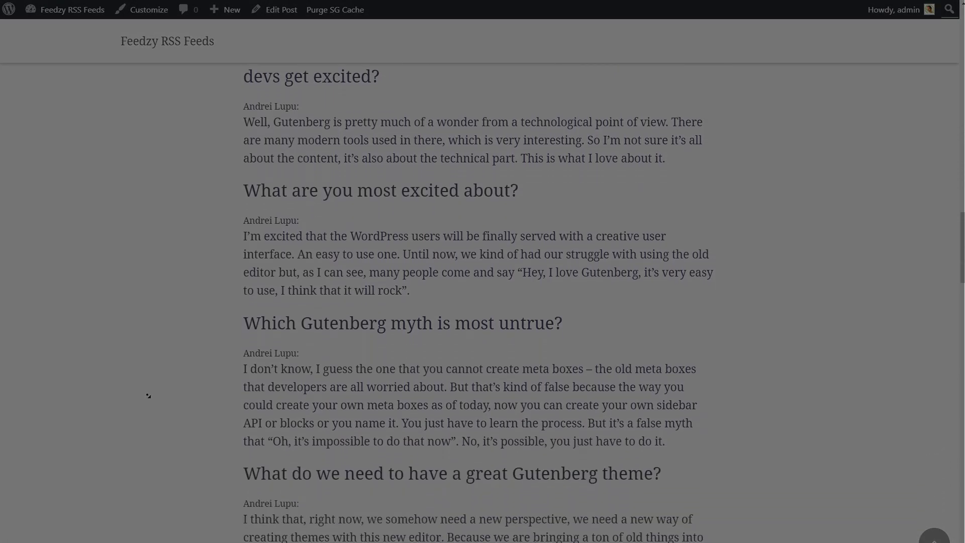
pyautogui.scroll(-3)
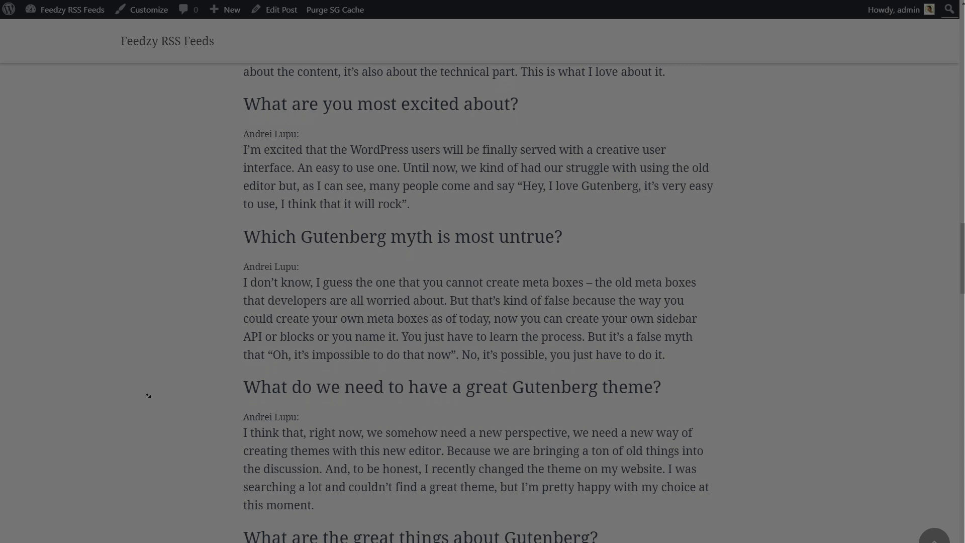
pyautogui.scroll(-3)
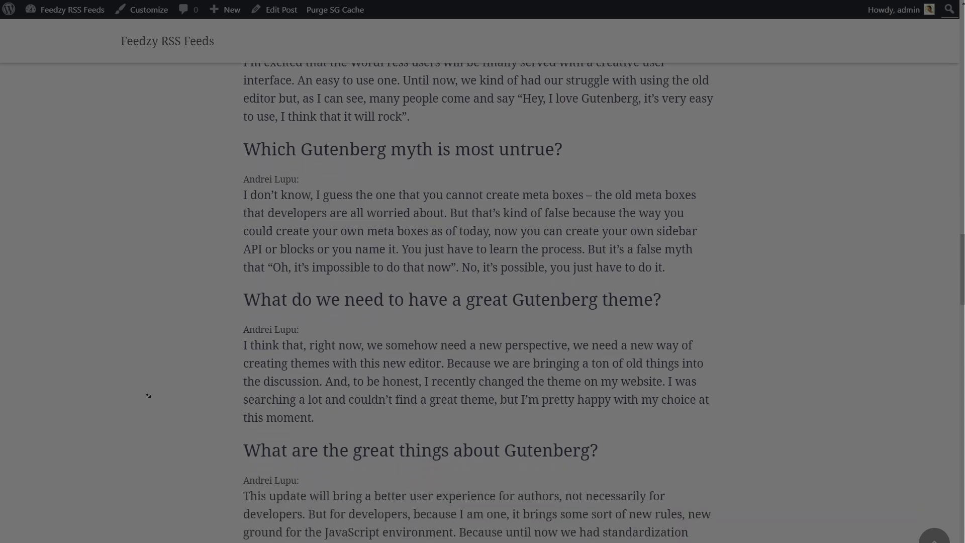
pyautogui.scroll(-3)
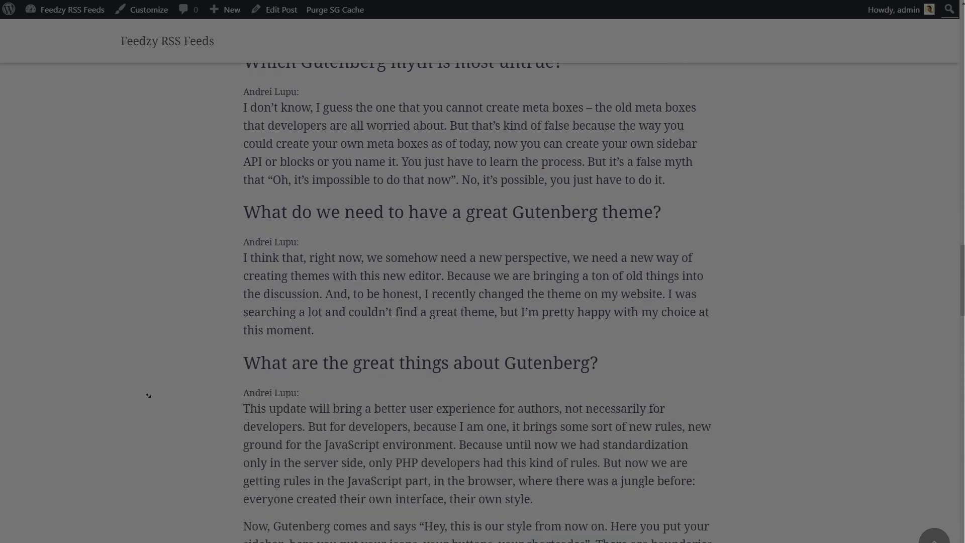
pyautogui.scroll(-3)
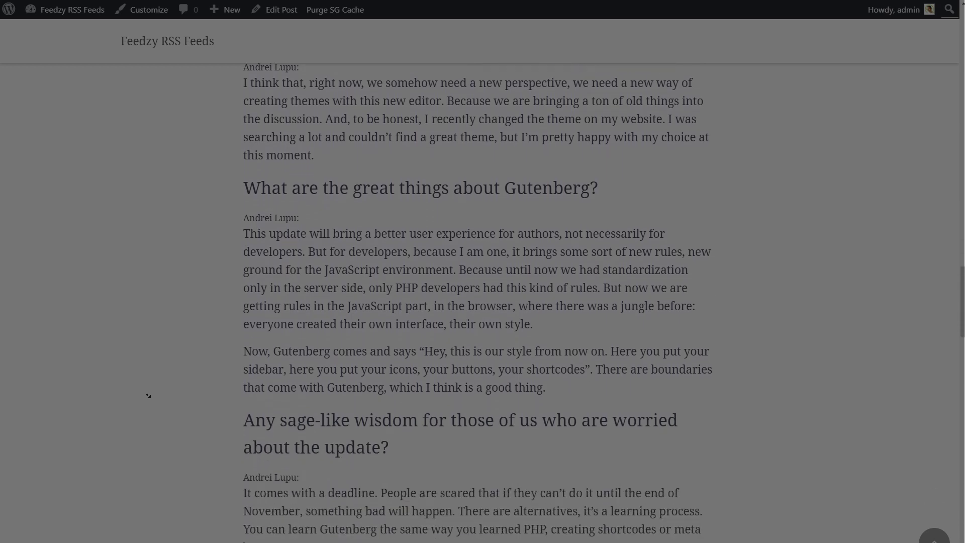
pyautogui.scroll(-3)
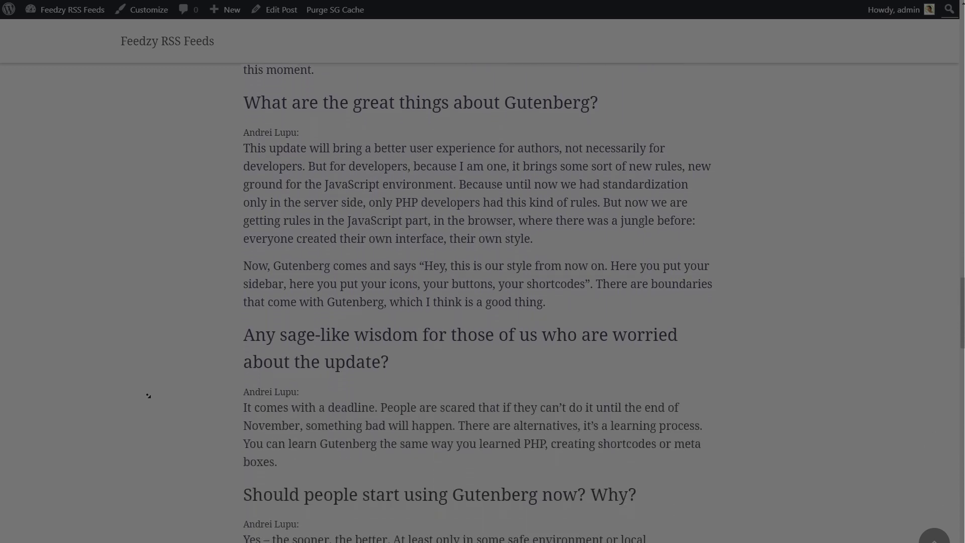